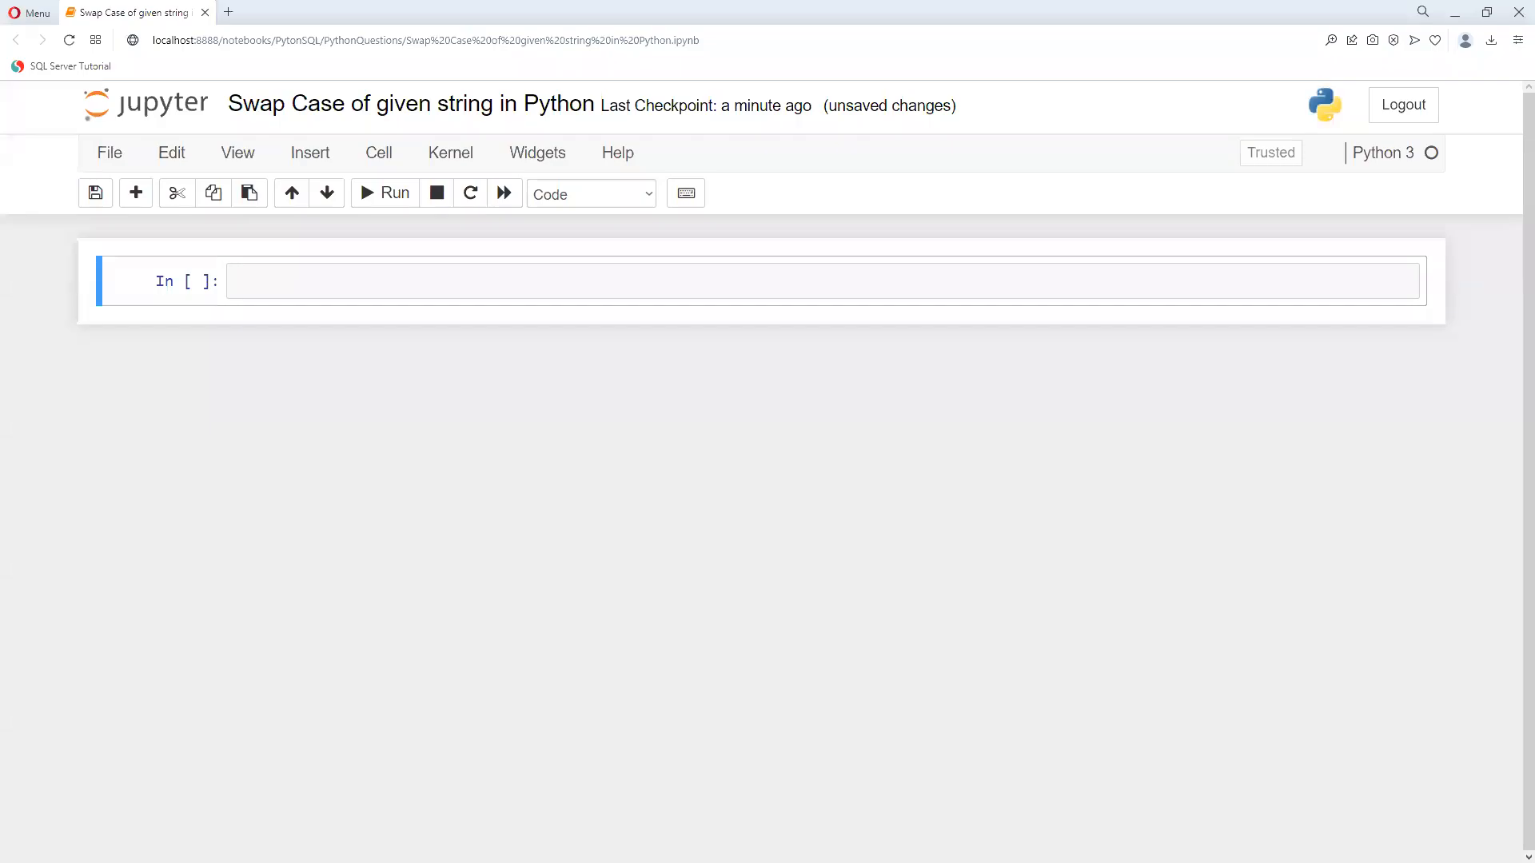
{"action": "mouse_move", "coordinate": [514, 157]}
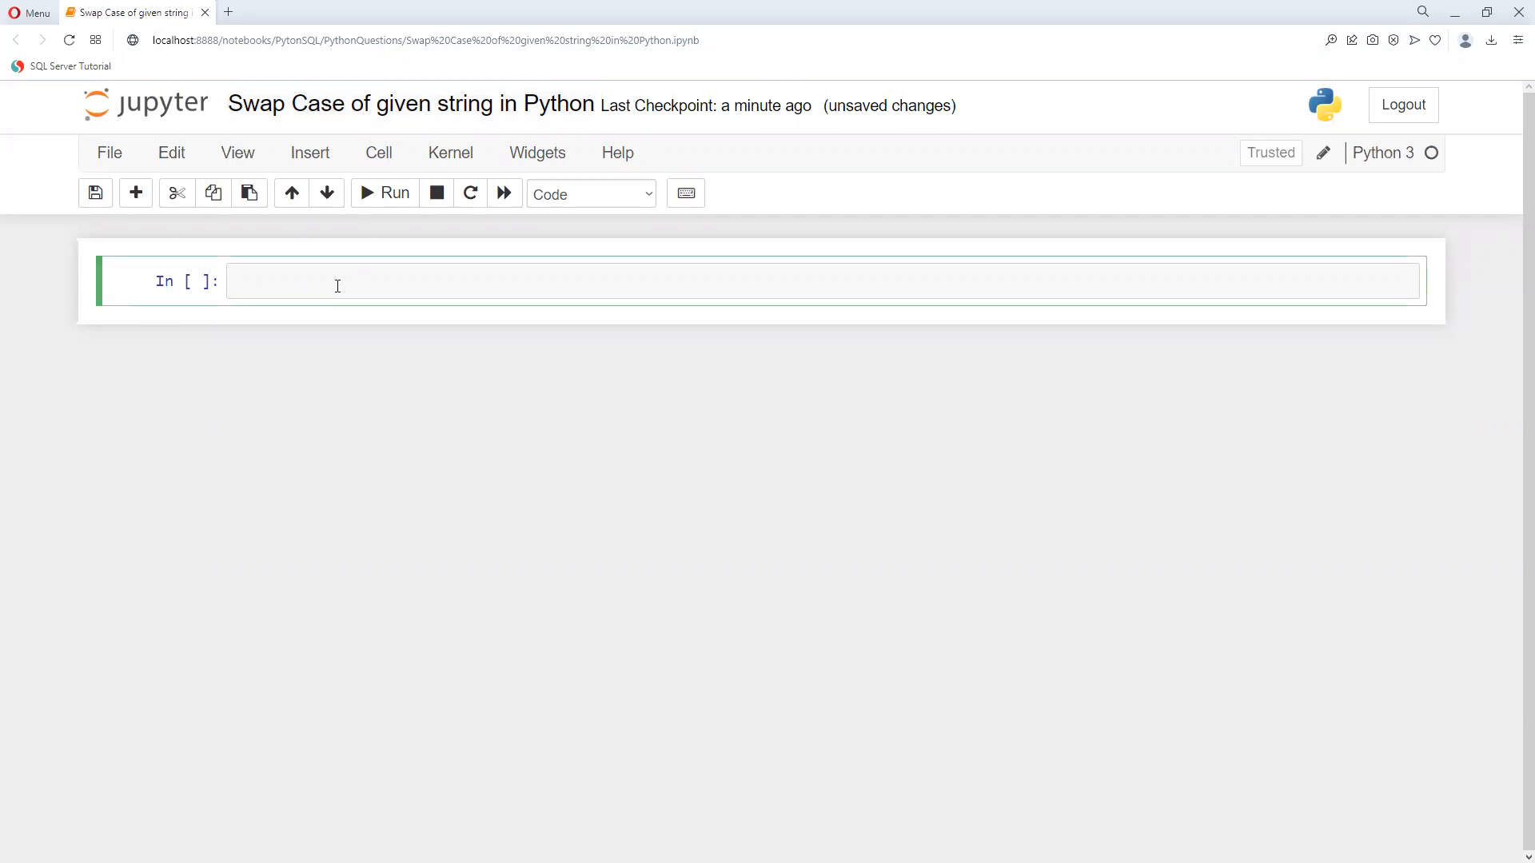
- Write string_input = input(""), fixing a misplaced pair of parentheses along the way
{"action": "type", "text": "string_in"}
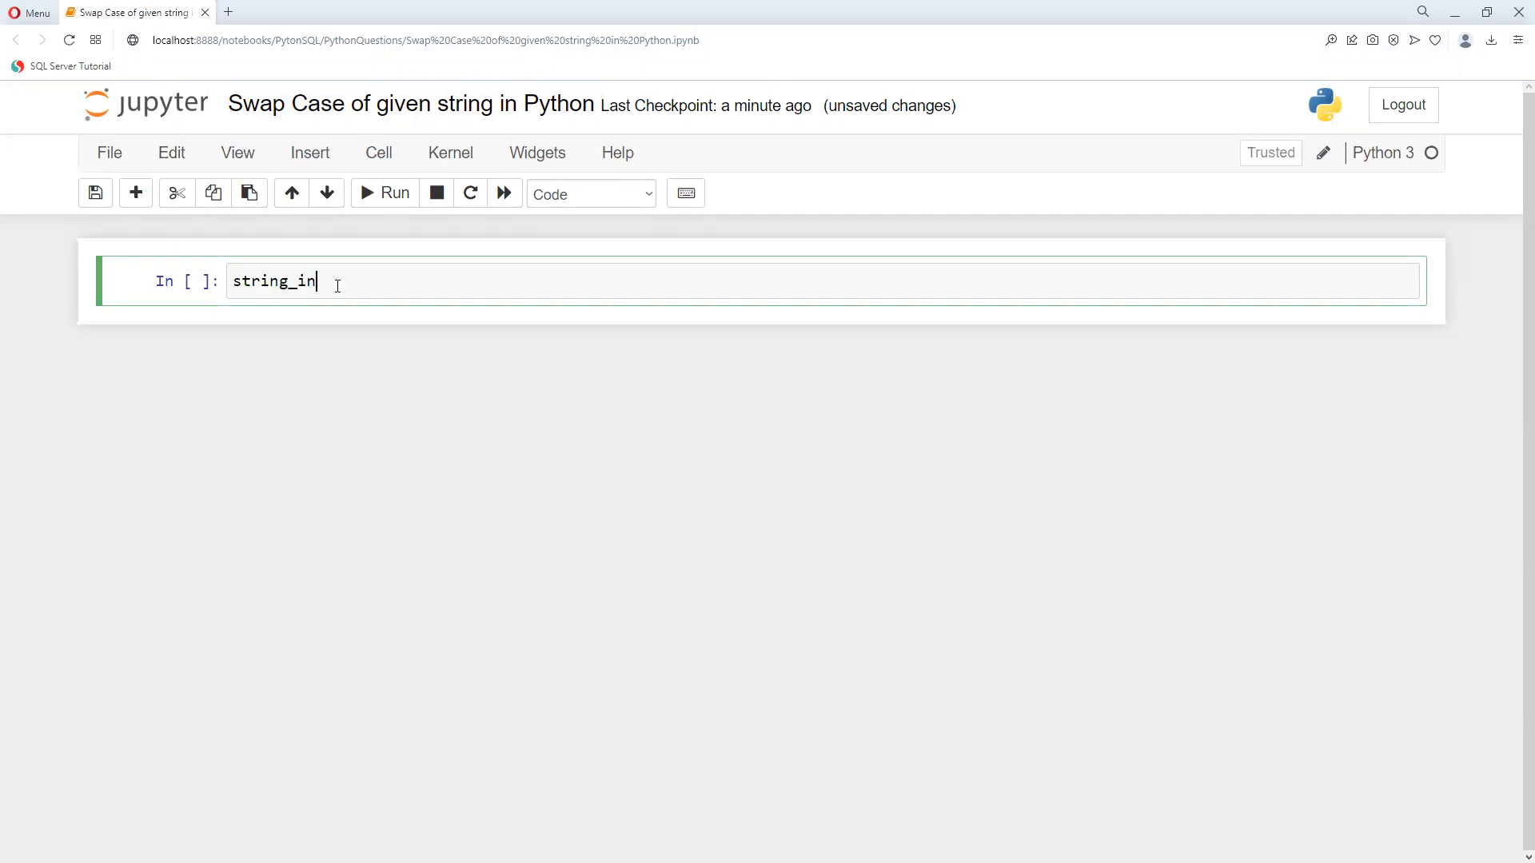
{"action": "type", "text": "put()"}
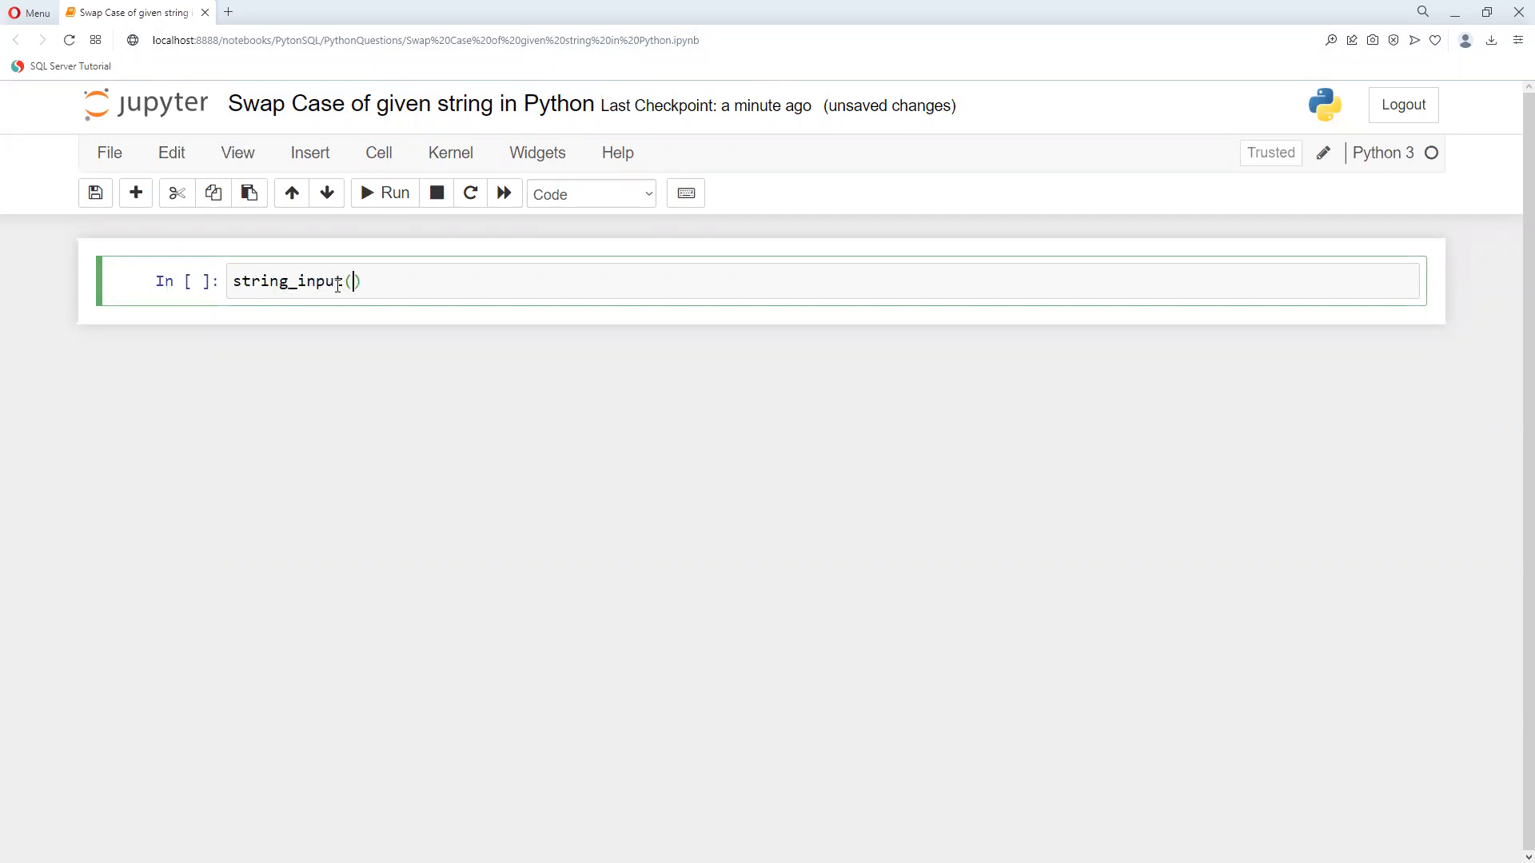
{"action": "type", "text": ")"}
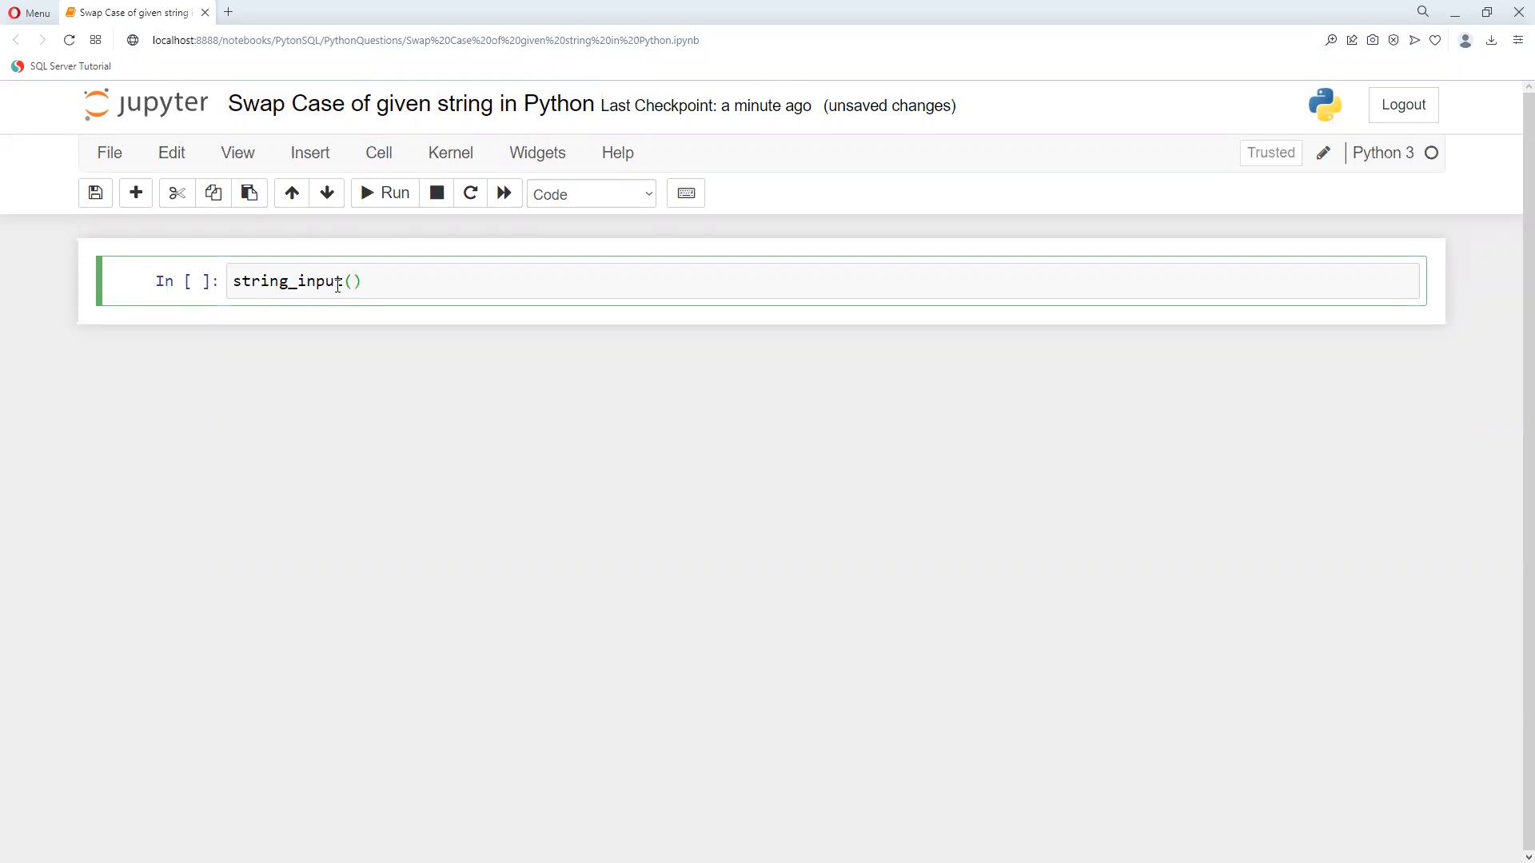
{"action": "key", "text": "BackSpace"}
{"action": "type", "text": " = in"}
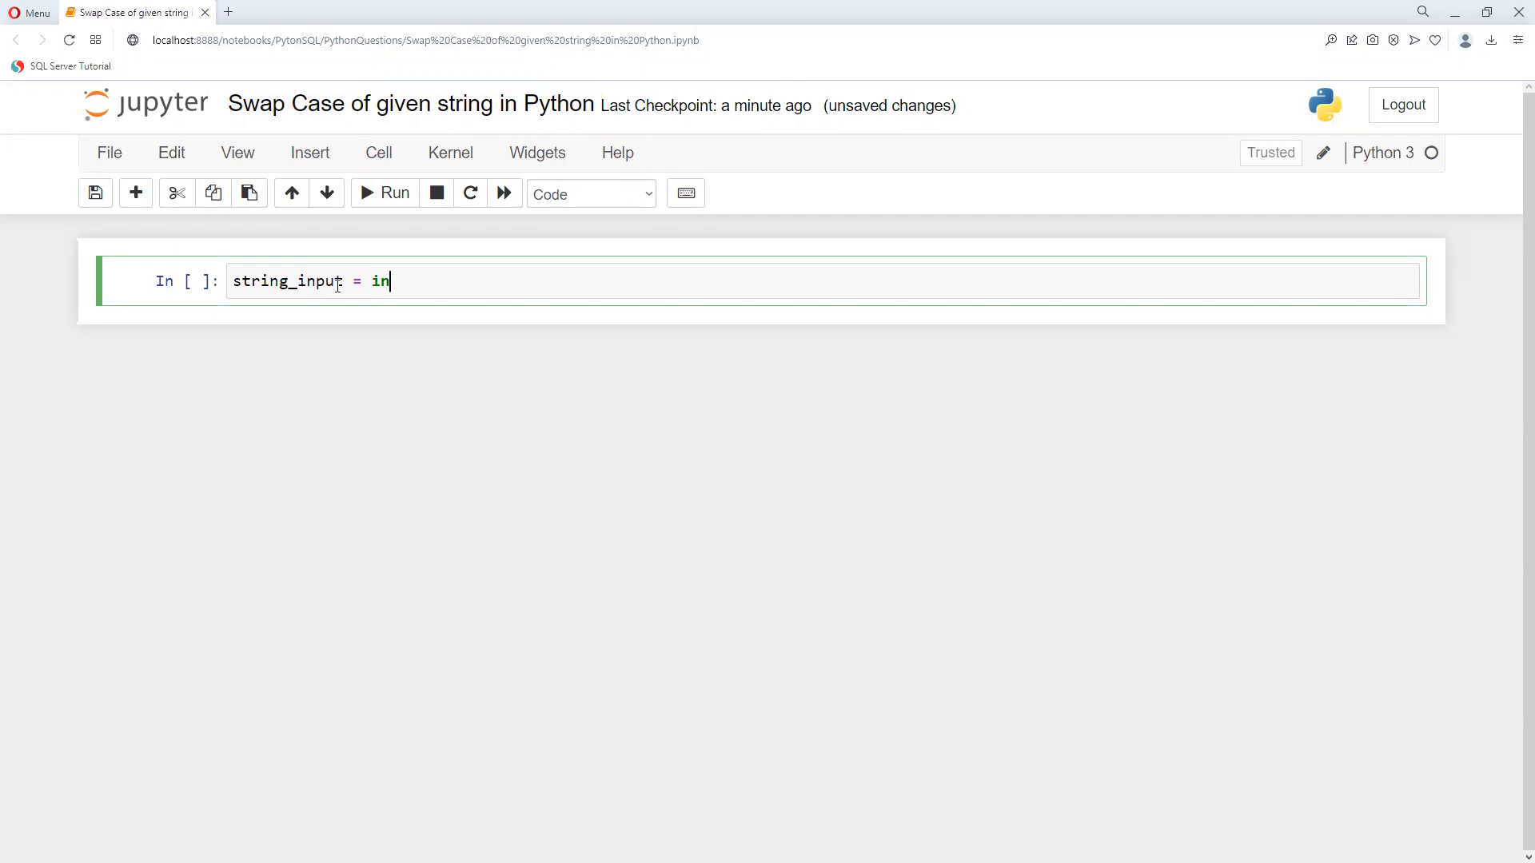
{"action": "type", "text": "put()"}
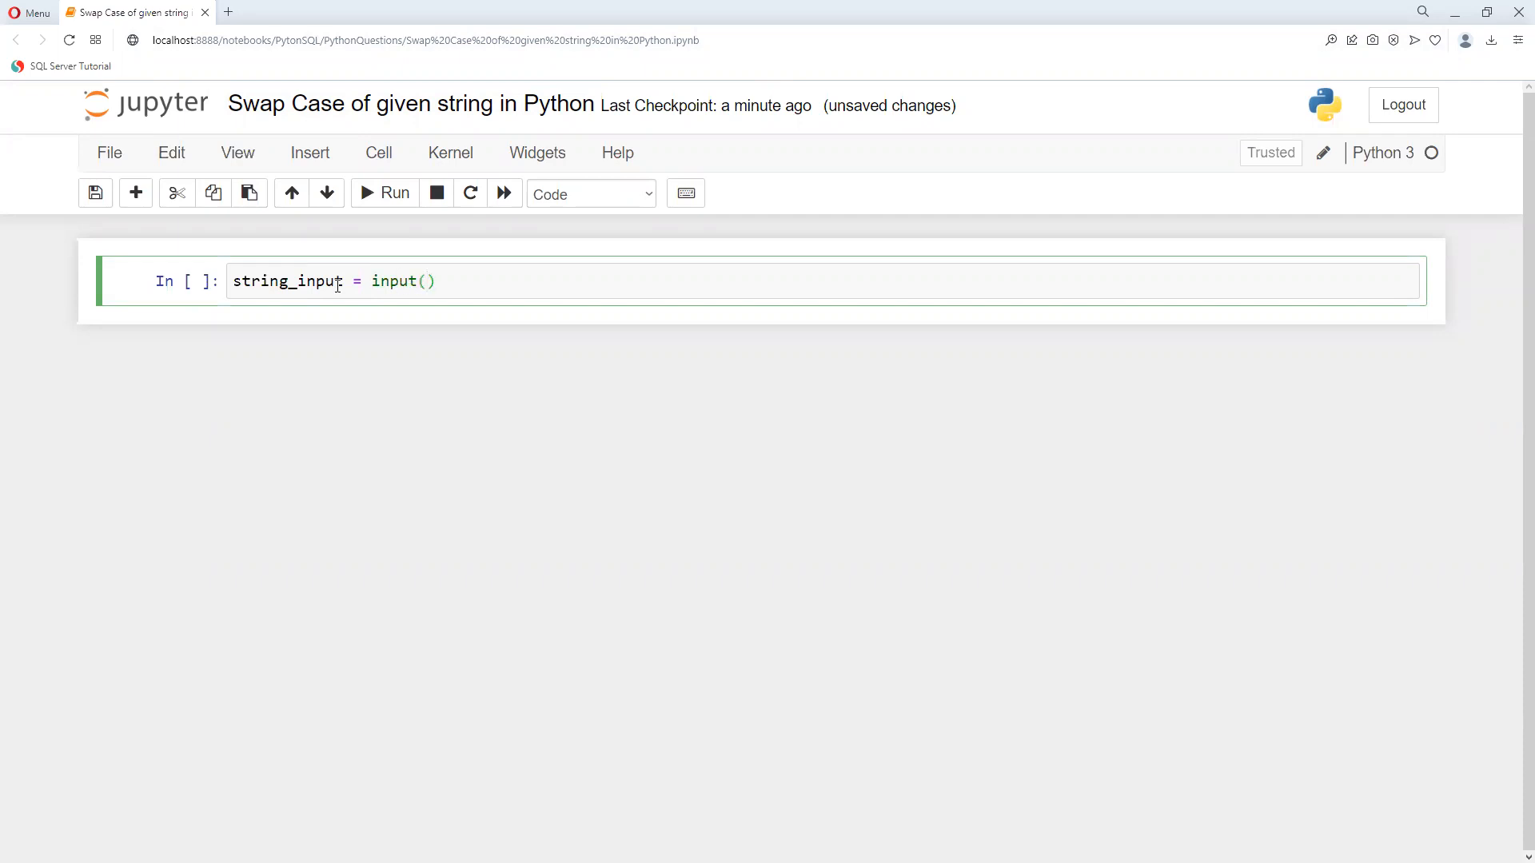
{"action": "type", "text": "\"\""}
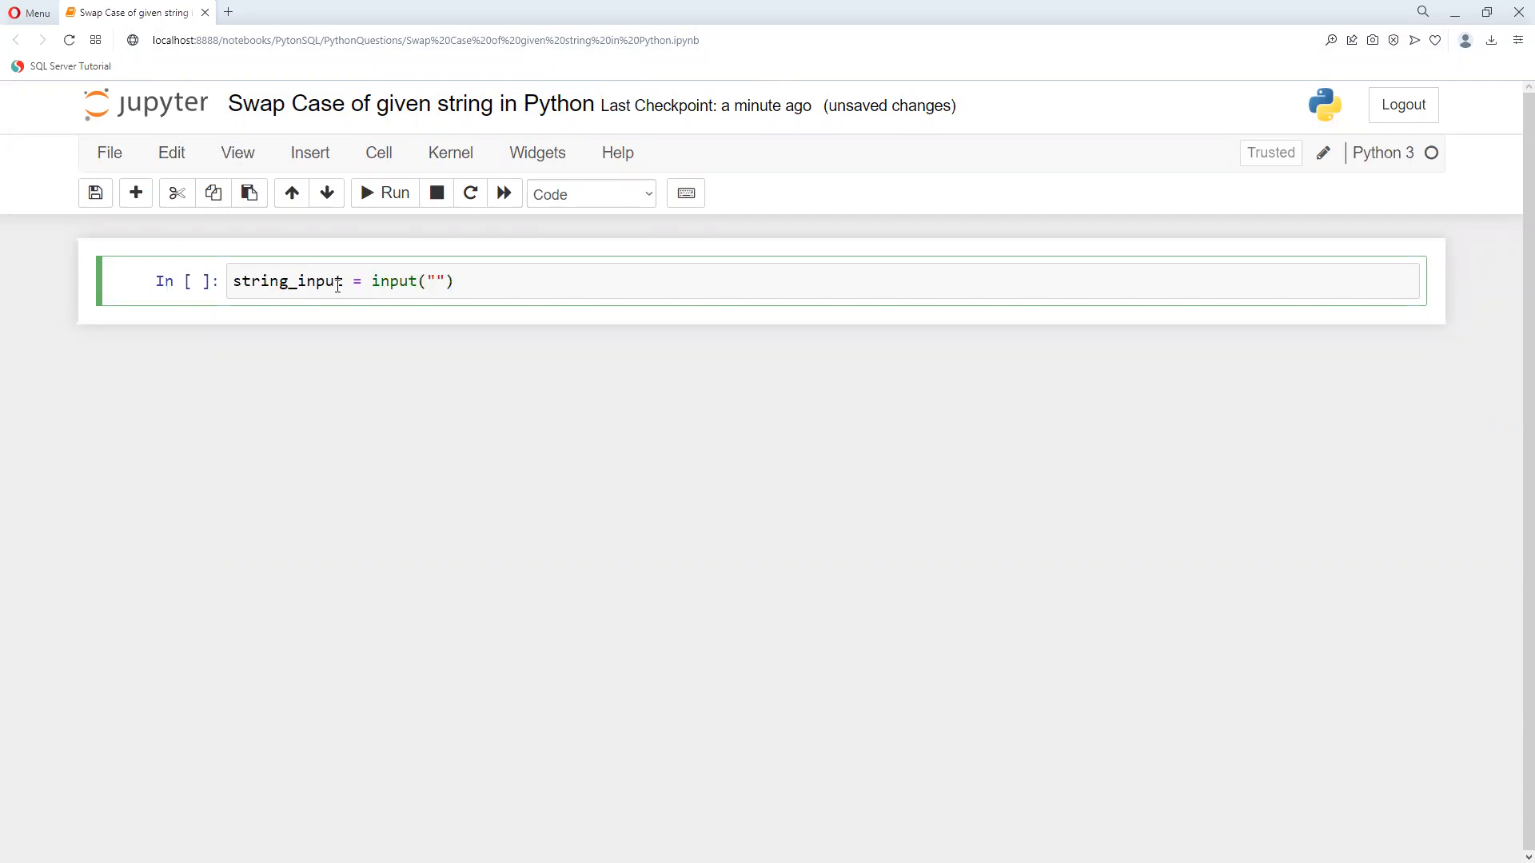
- Fill the prompt text " Enter String to swap :" inside the input call
{"action": "type", "text": "E"}
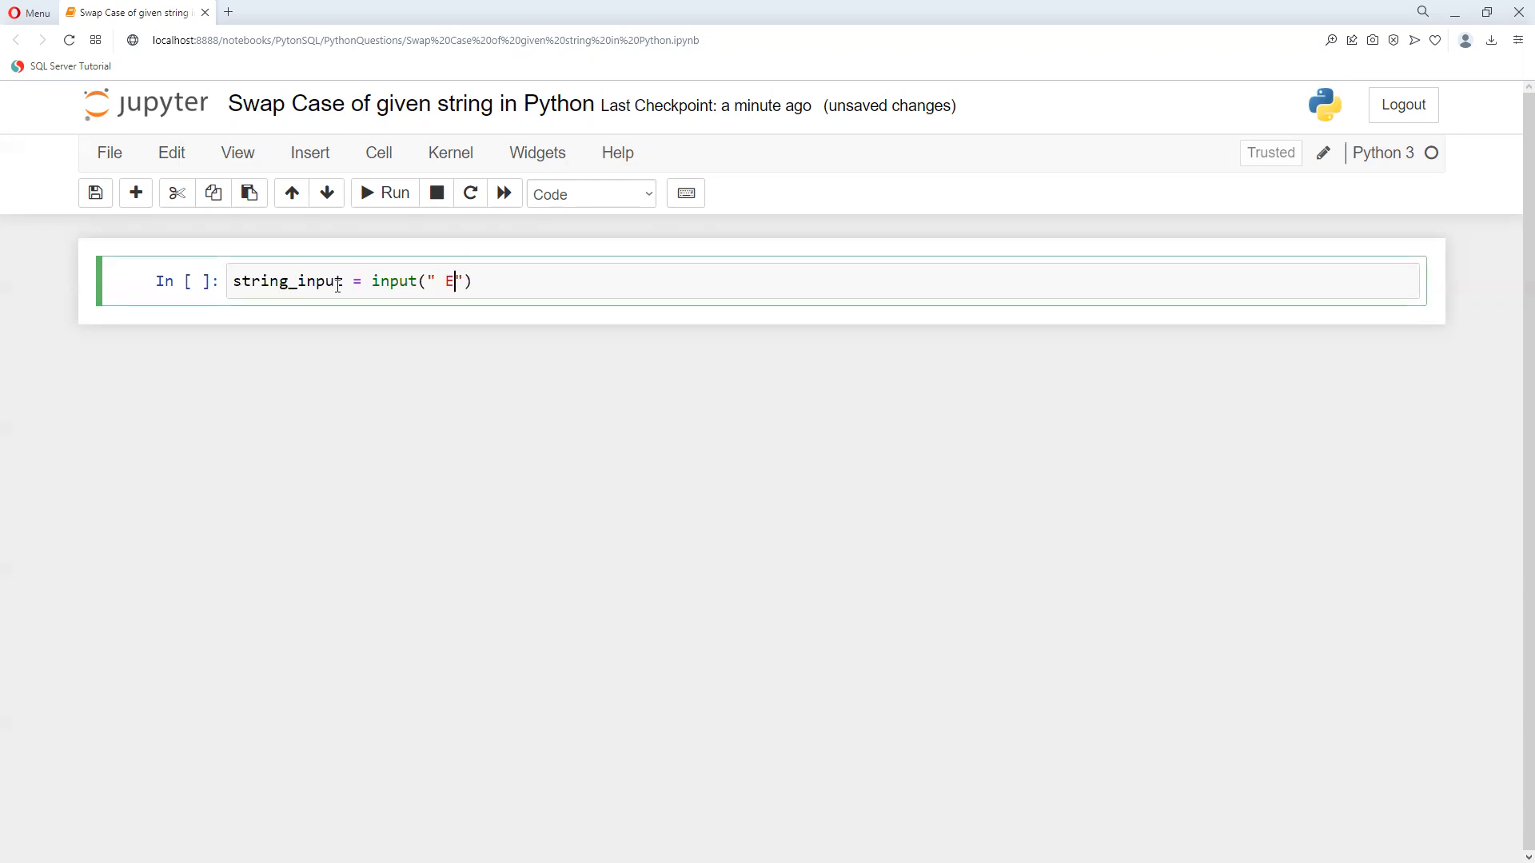
{"action": "type", "text": "nter"}
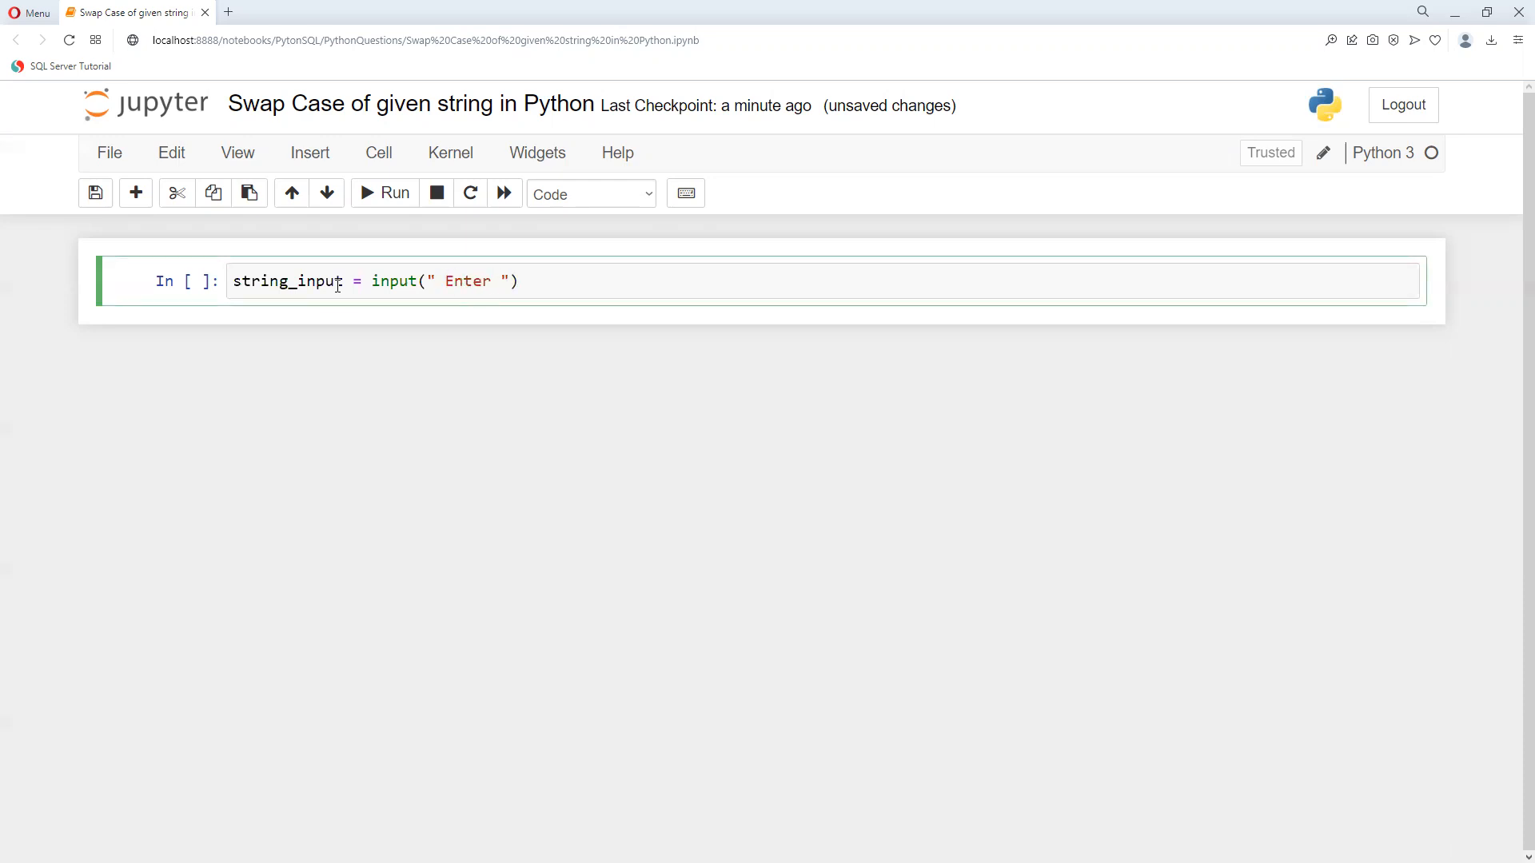
{"action": "type", "text": "String t"}
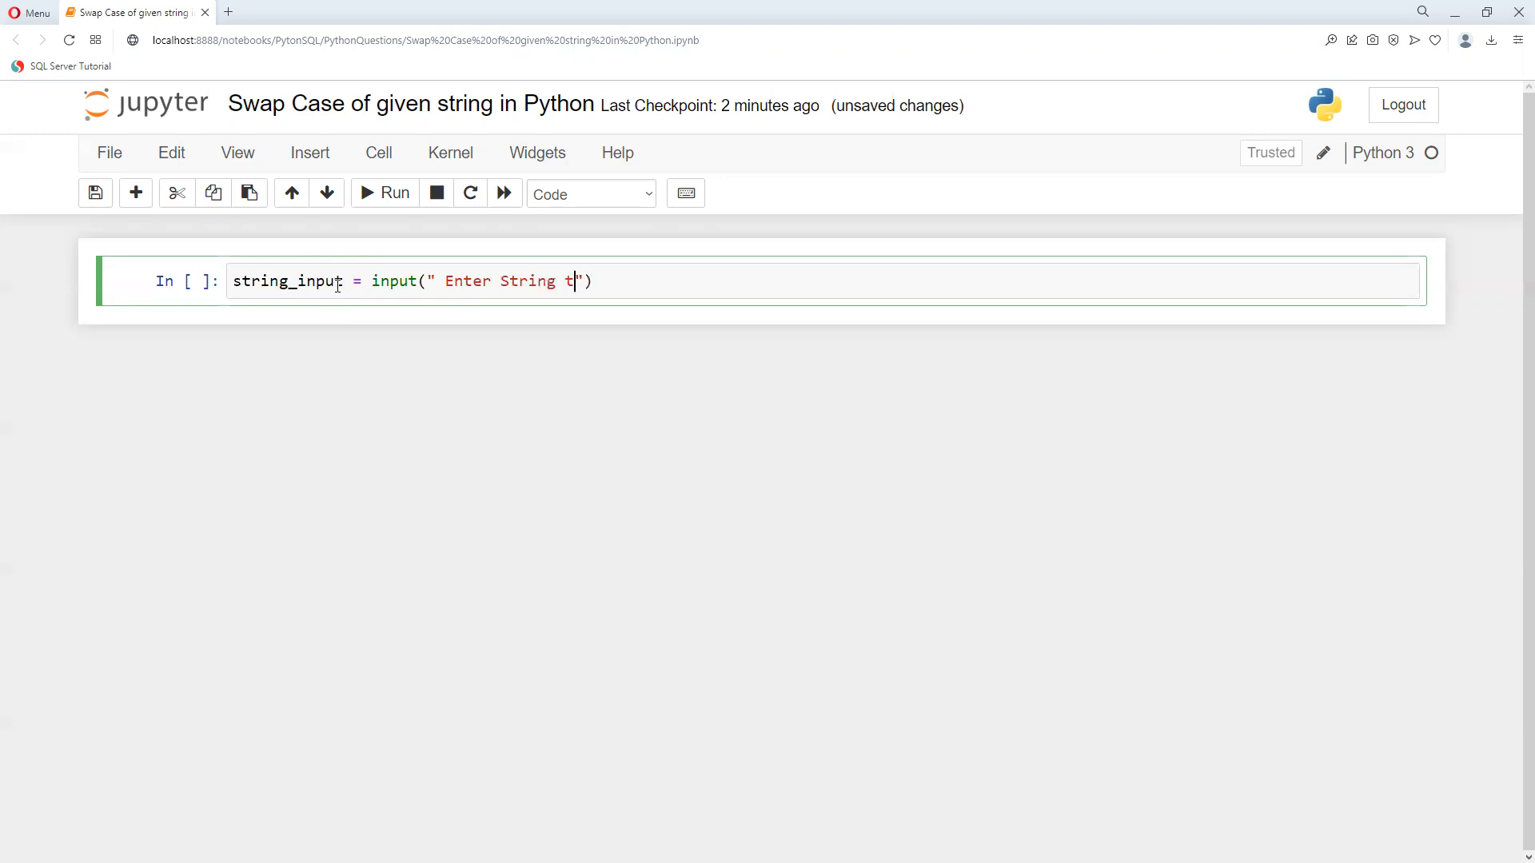
{"action": "type", "text": "o"}
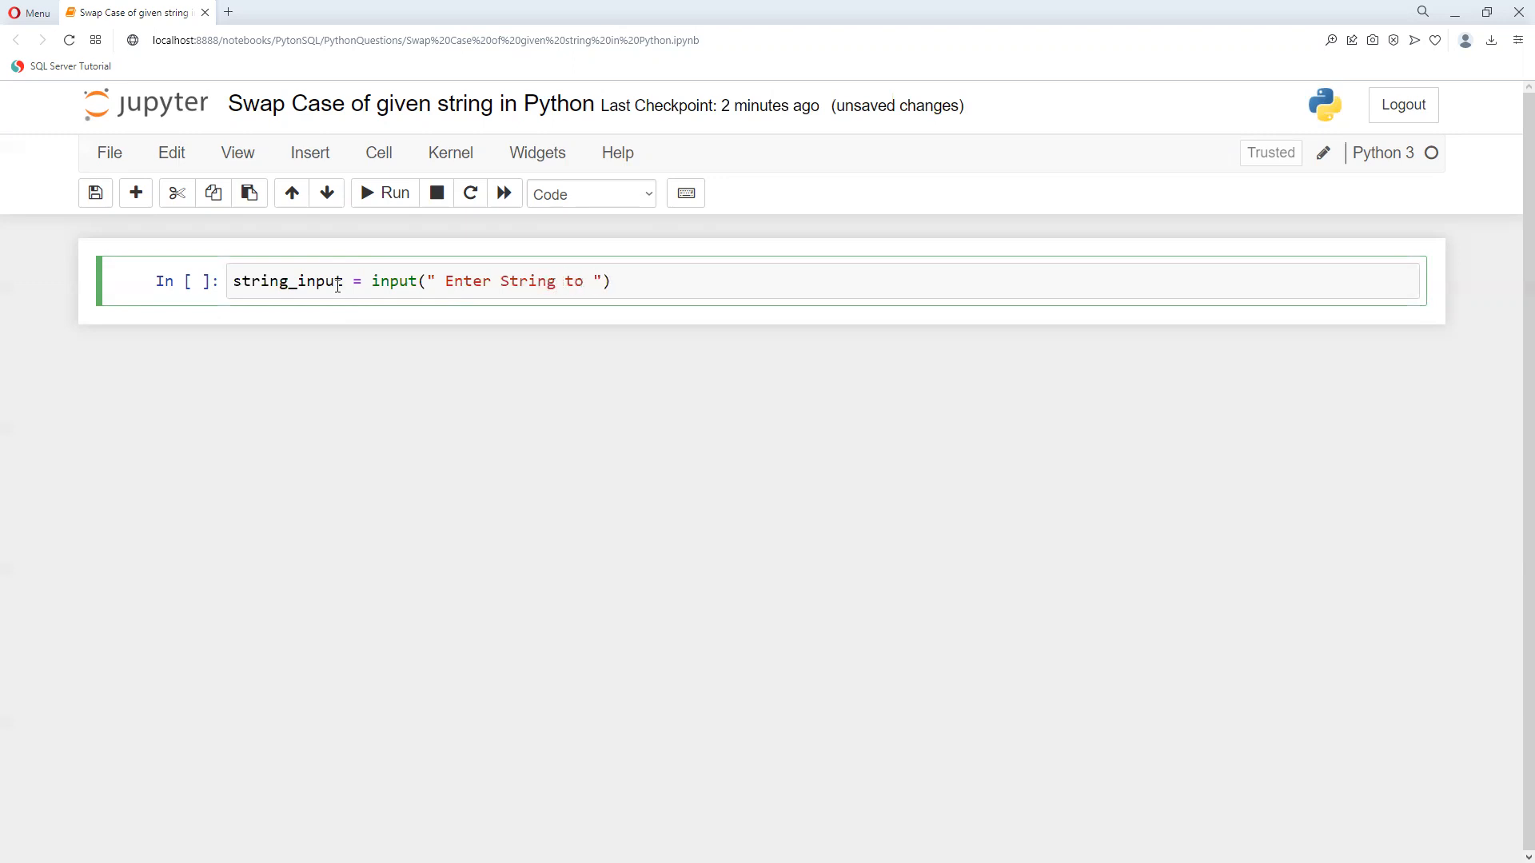
{"action": "type", "text": "swa"}
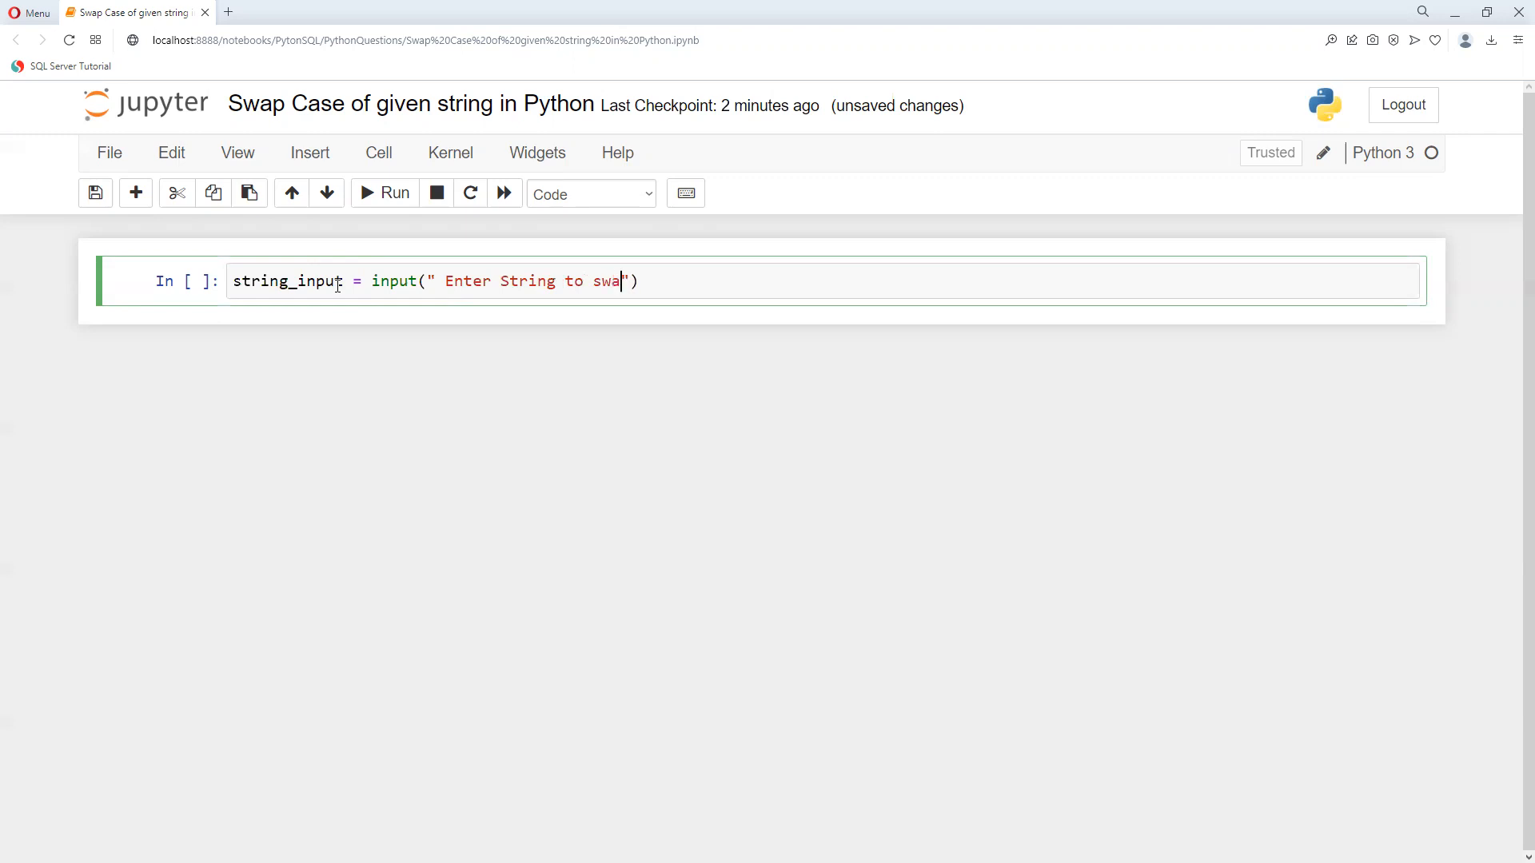
{"action": "type", "text": "p :"}
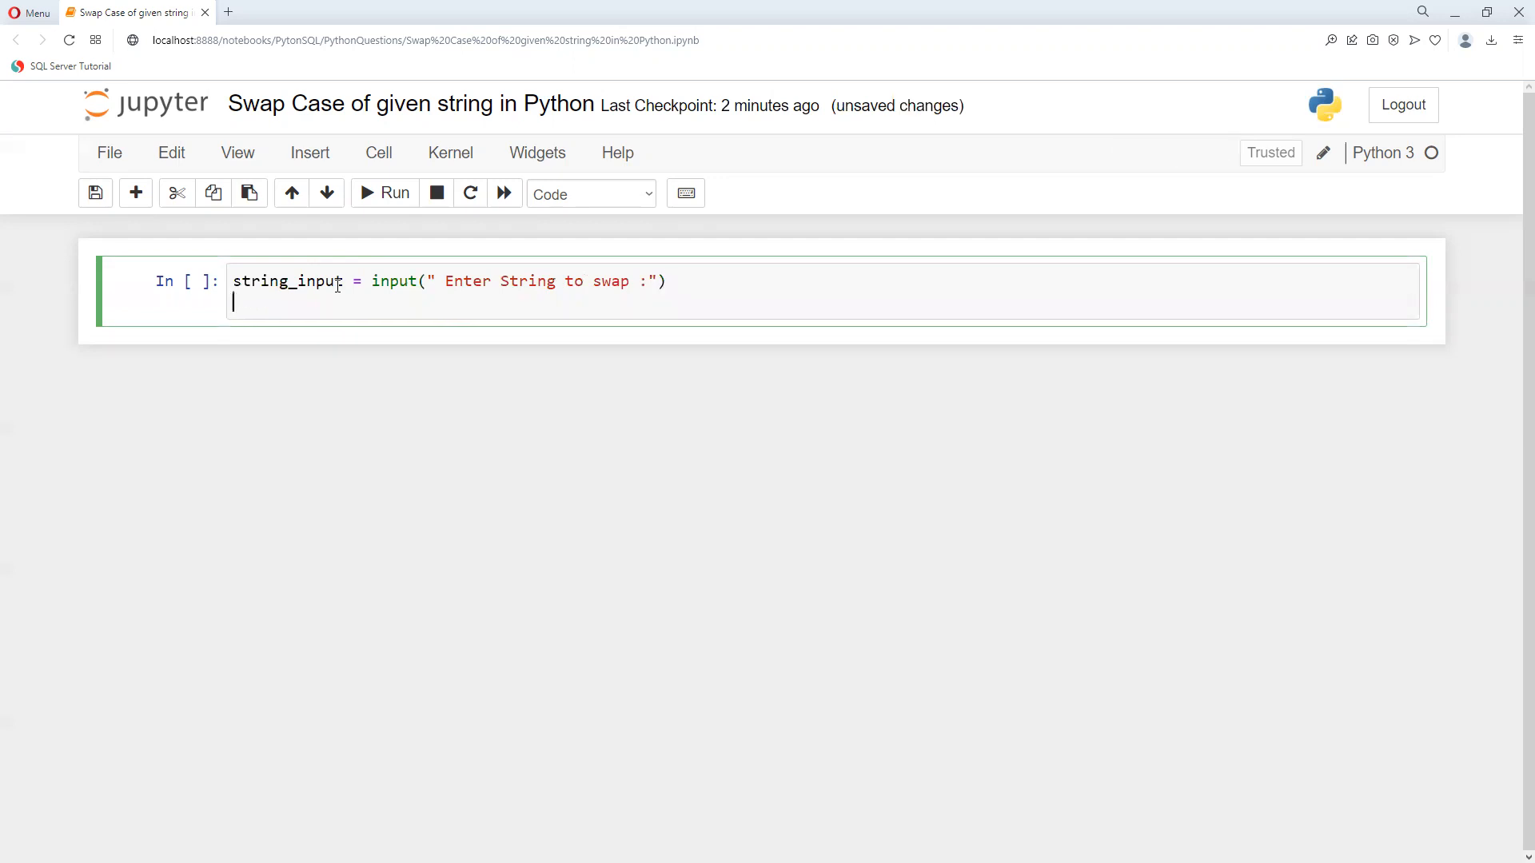
- Add the line swap_value = string_input.swapcase() to the cell
{"action": "type", "text": "swap"}
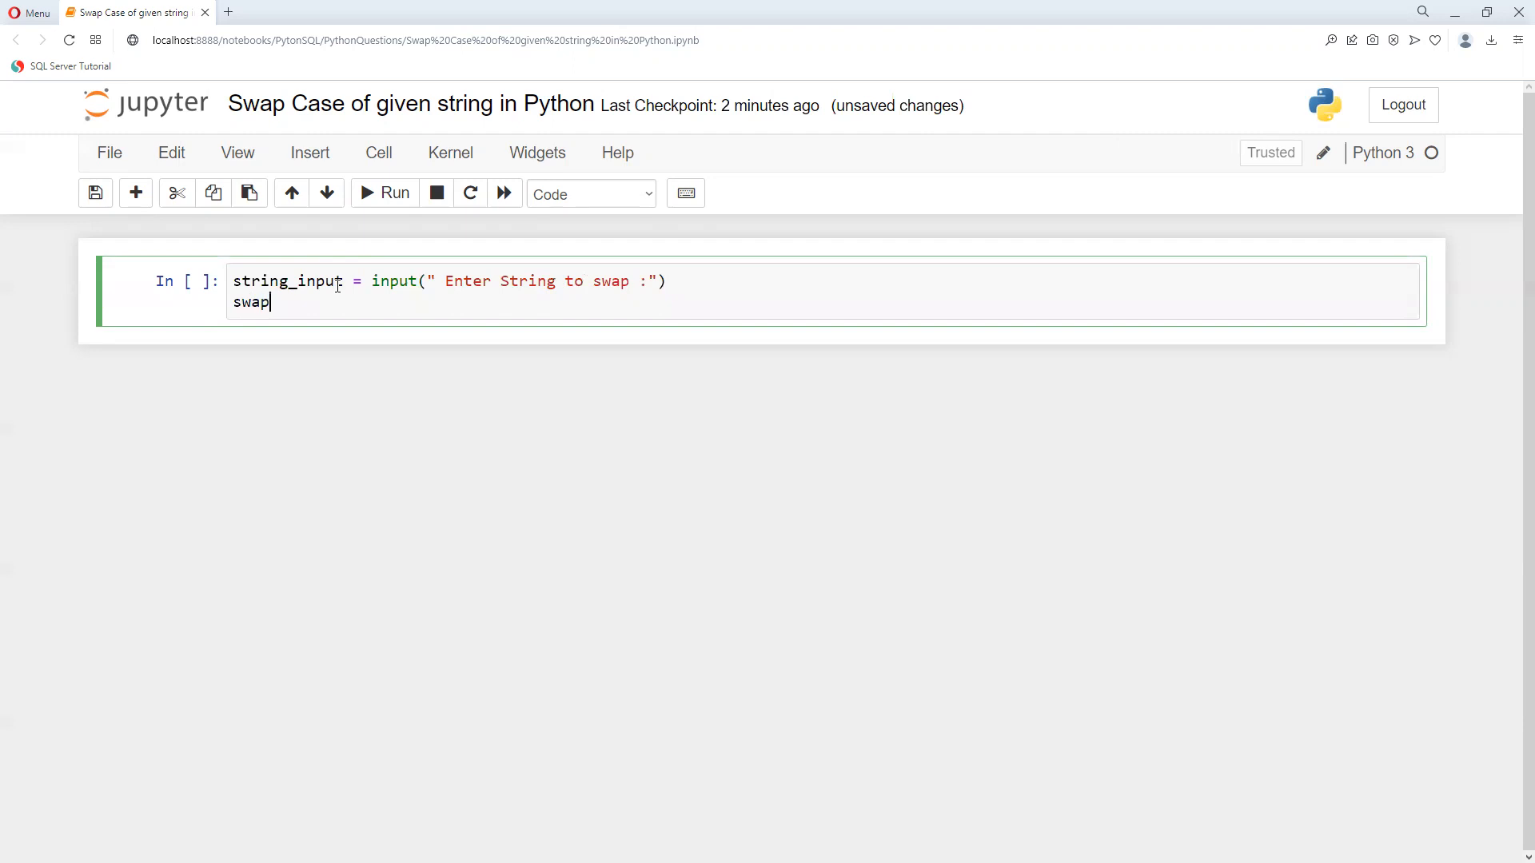
{"action": "type", "text": "_"}
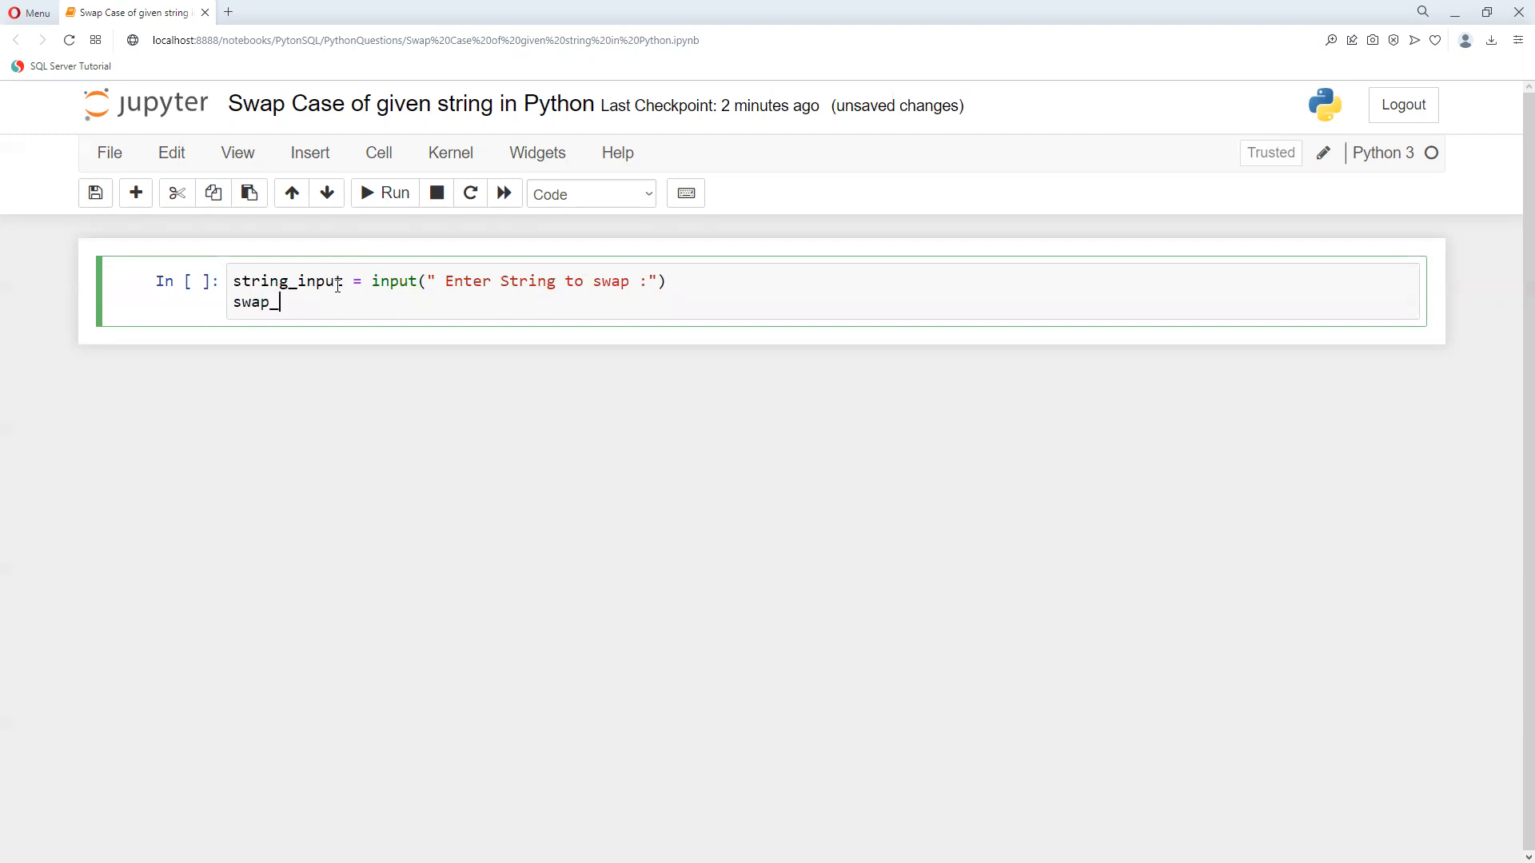
{"action": "type", "text": "value"}
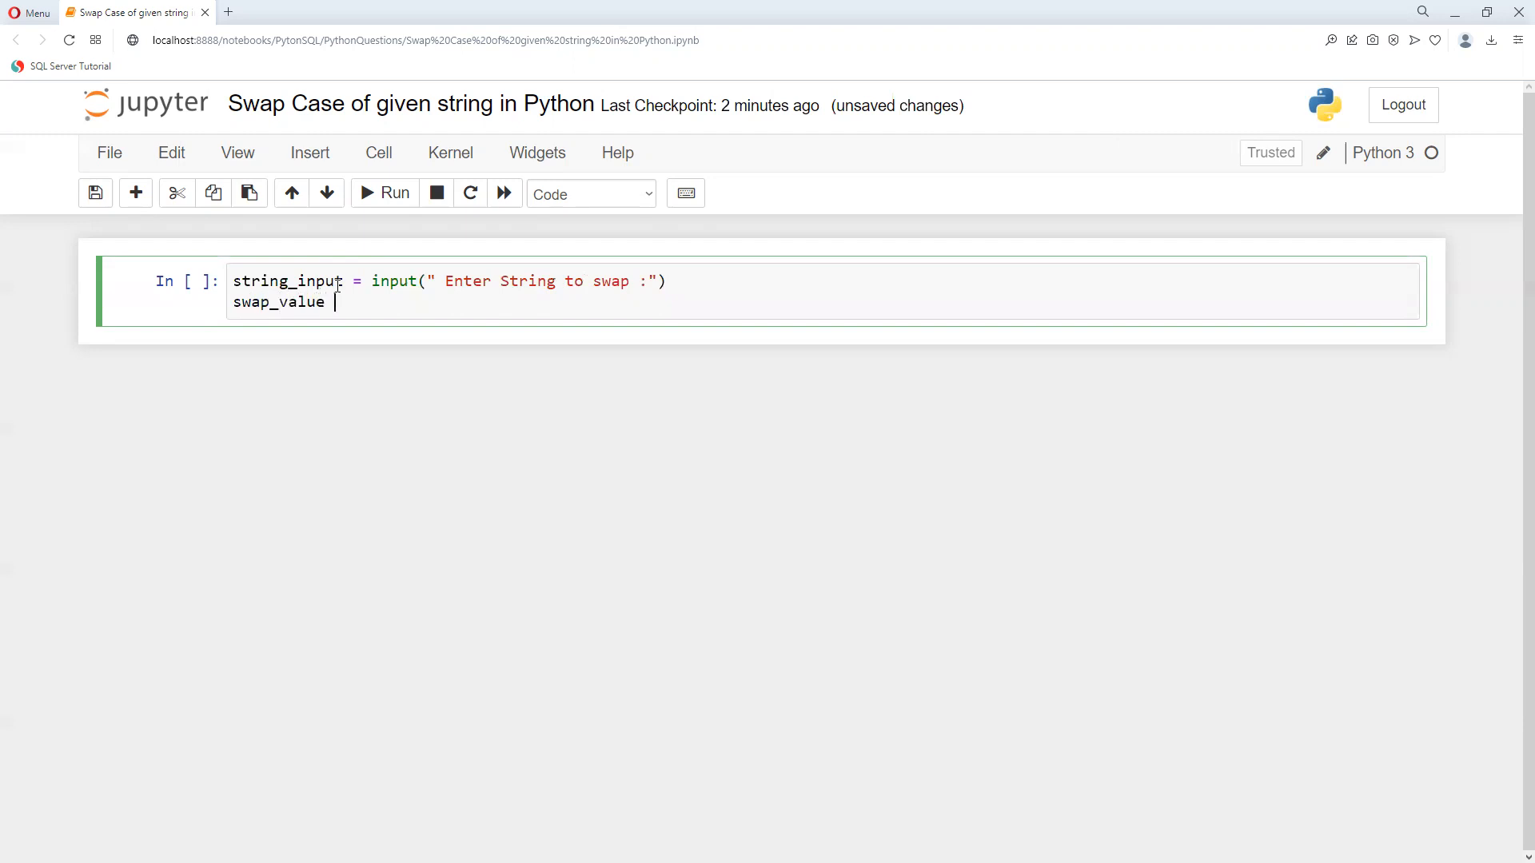
{"action": "type", "text": "="}
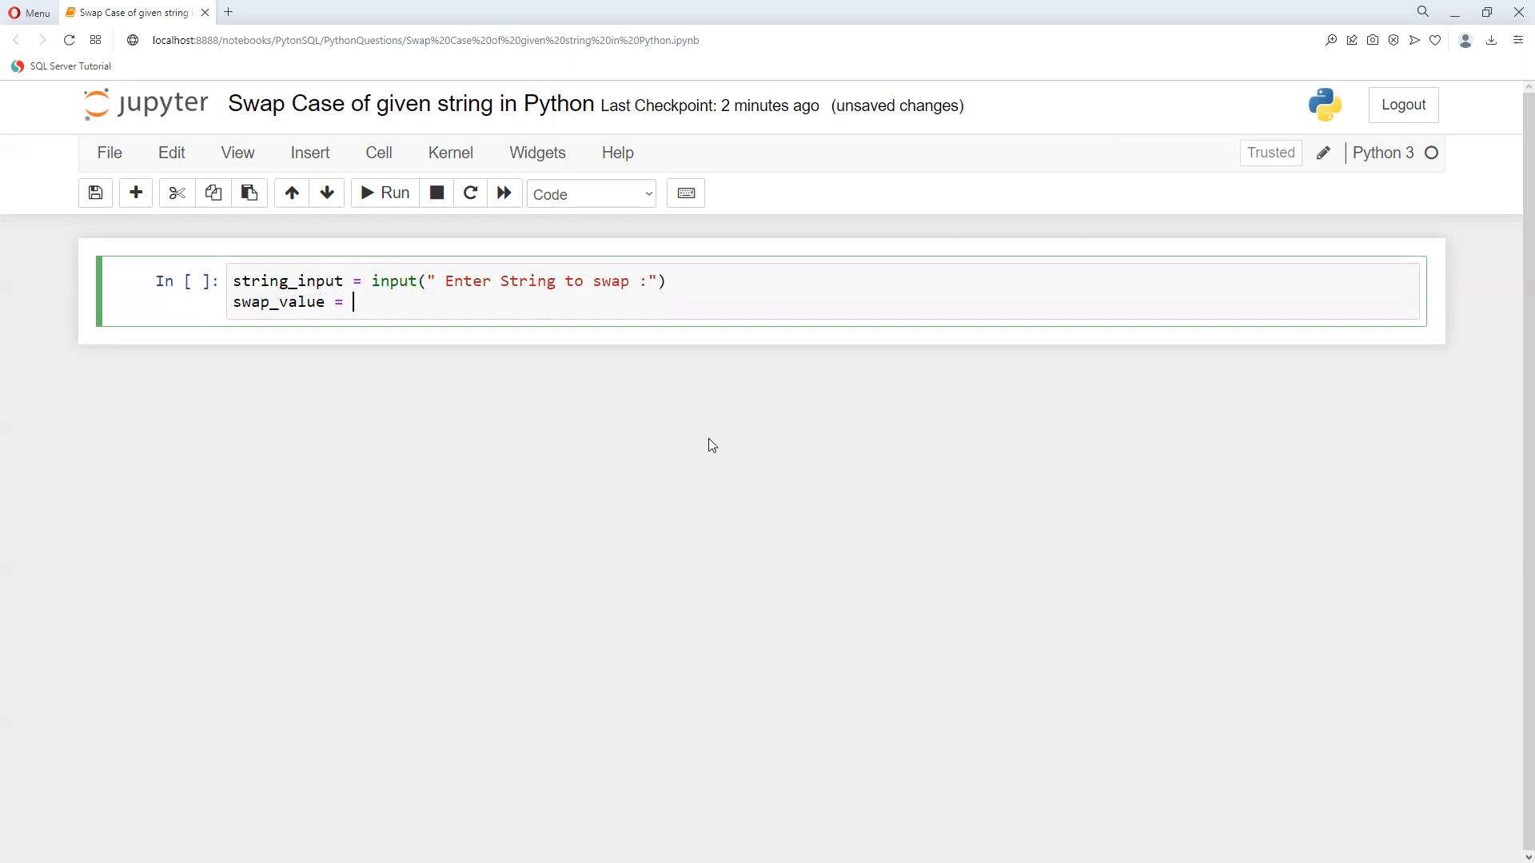
{"action": "double_click", "coordinate": [286, 281]}
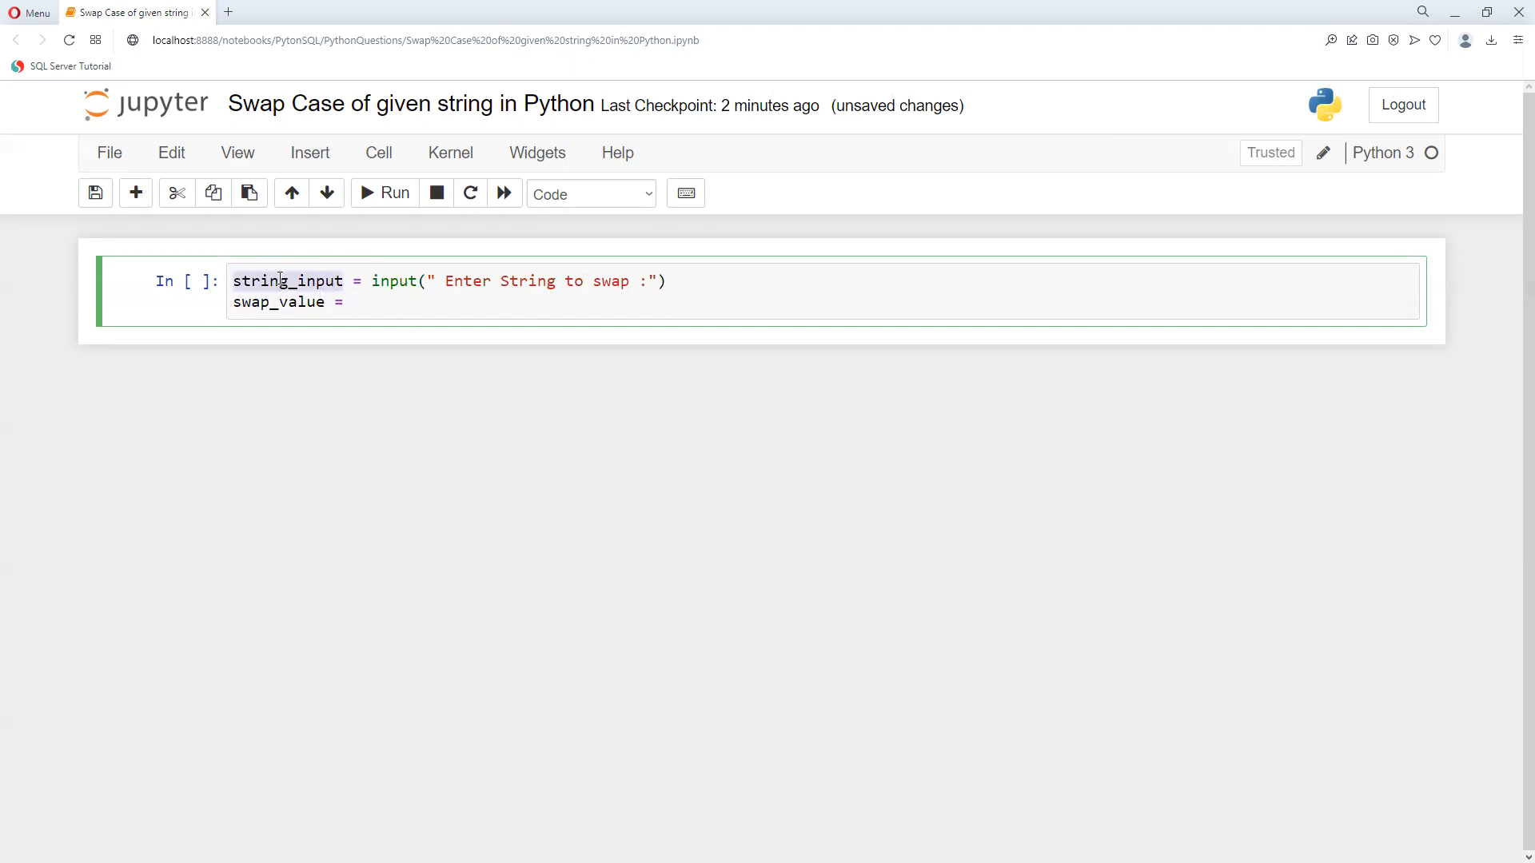
{"action": "left_click", "coordinate": [365, 306]}
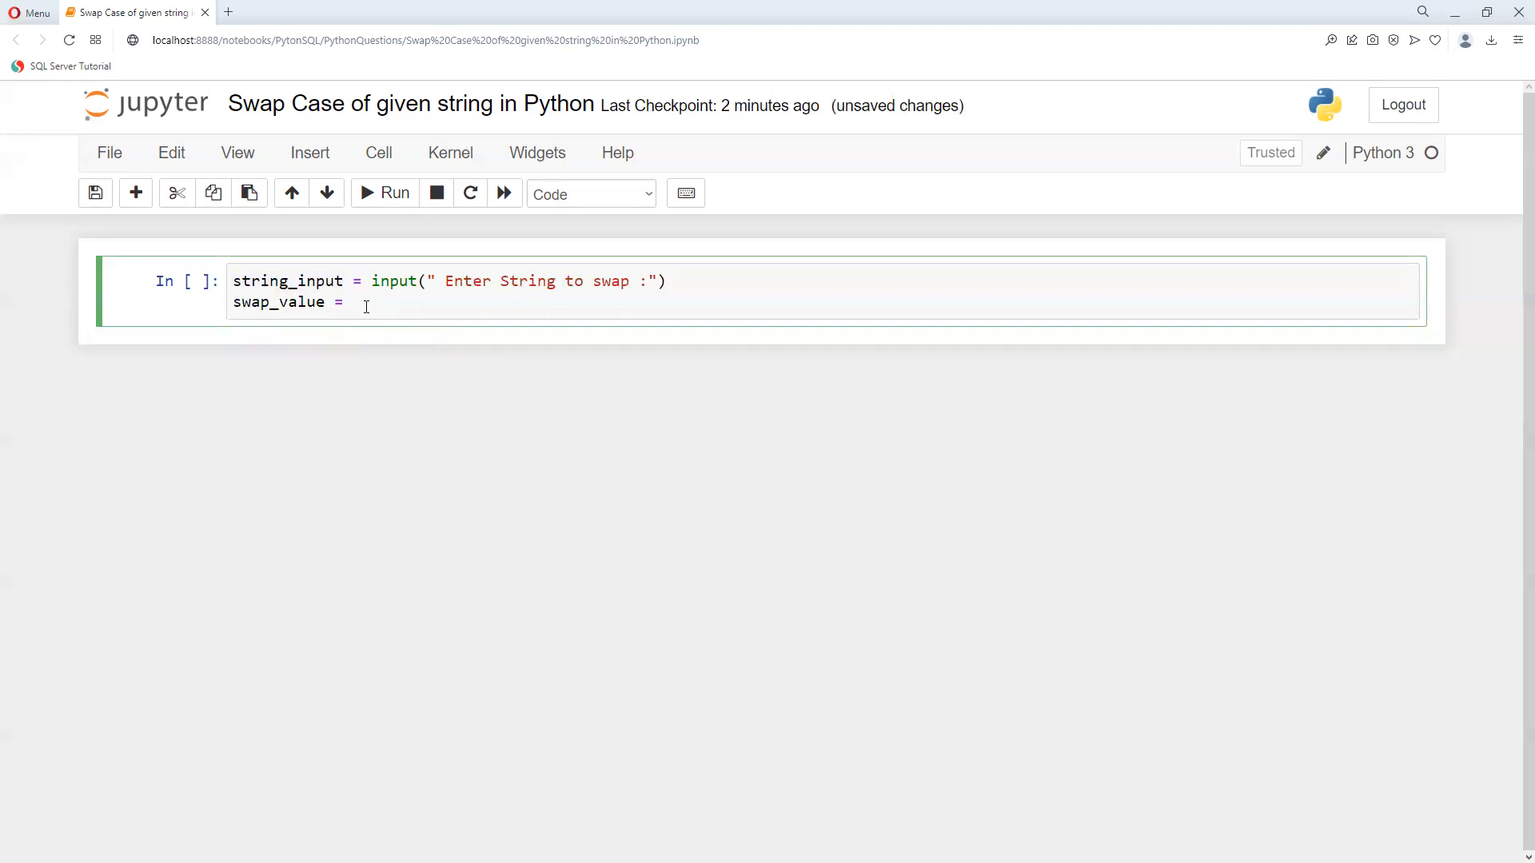
{"action": "type", "text": "string_input."}
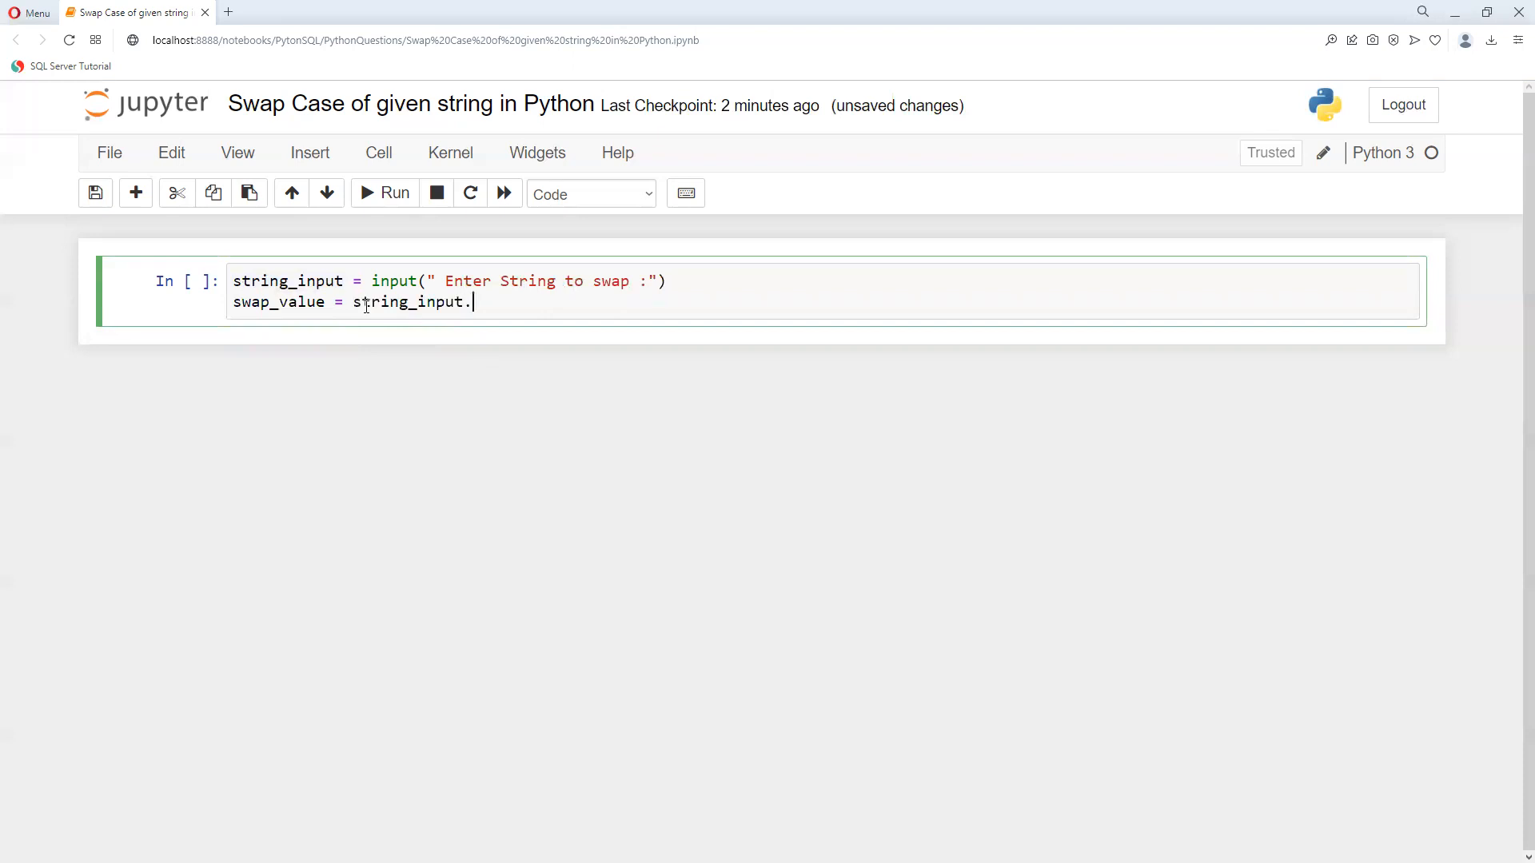
{"action": "type", "text": "swa"}
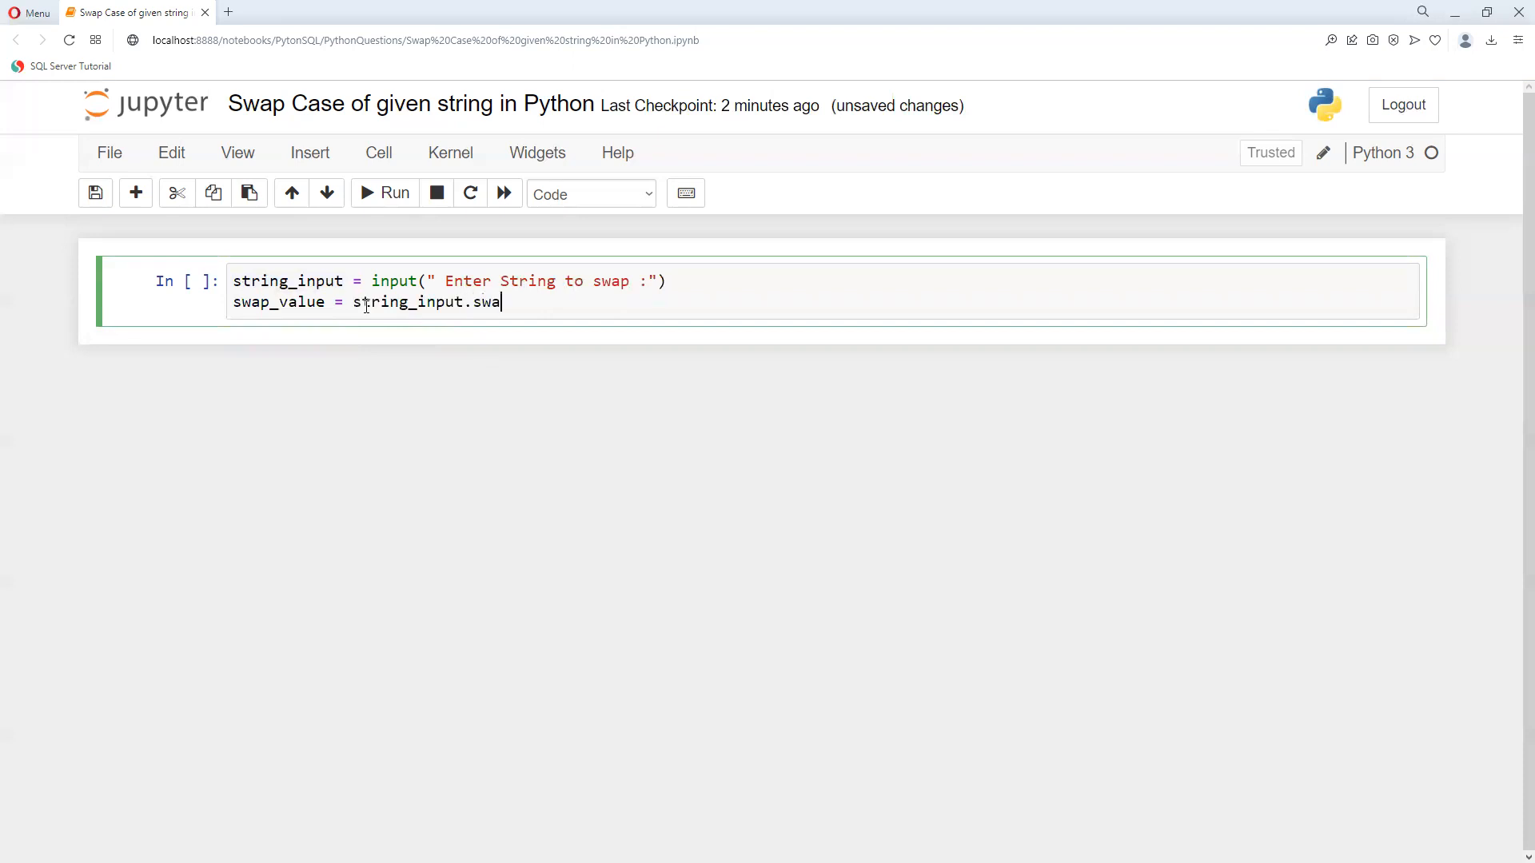
{"action": "type", "text": "pcase"}
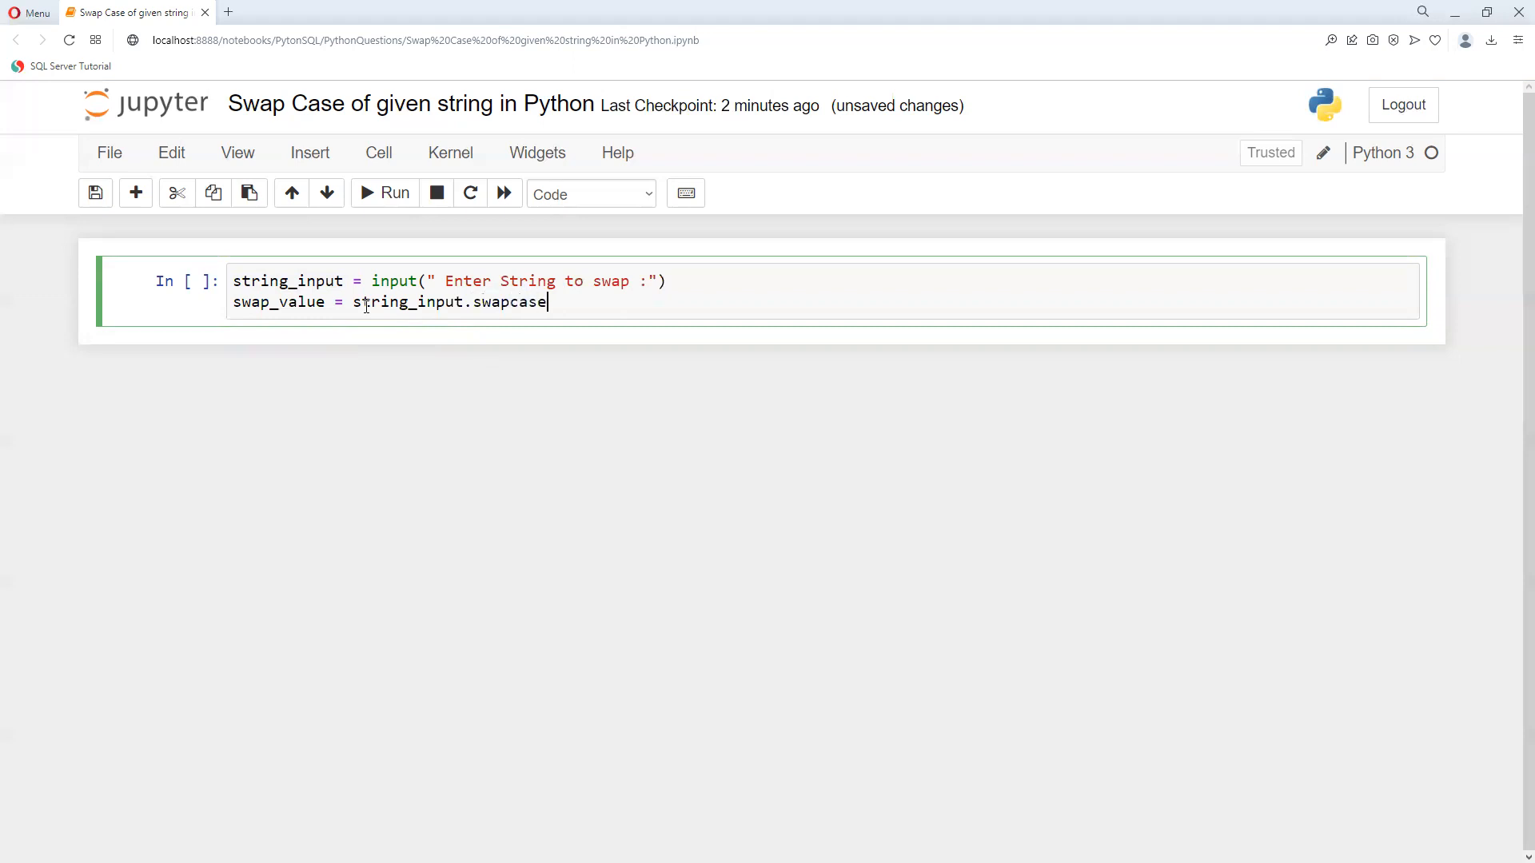
{"action": "type", "text": "()"}
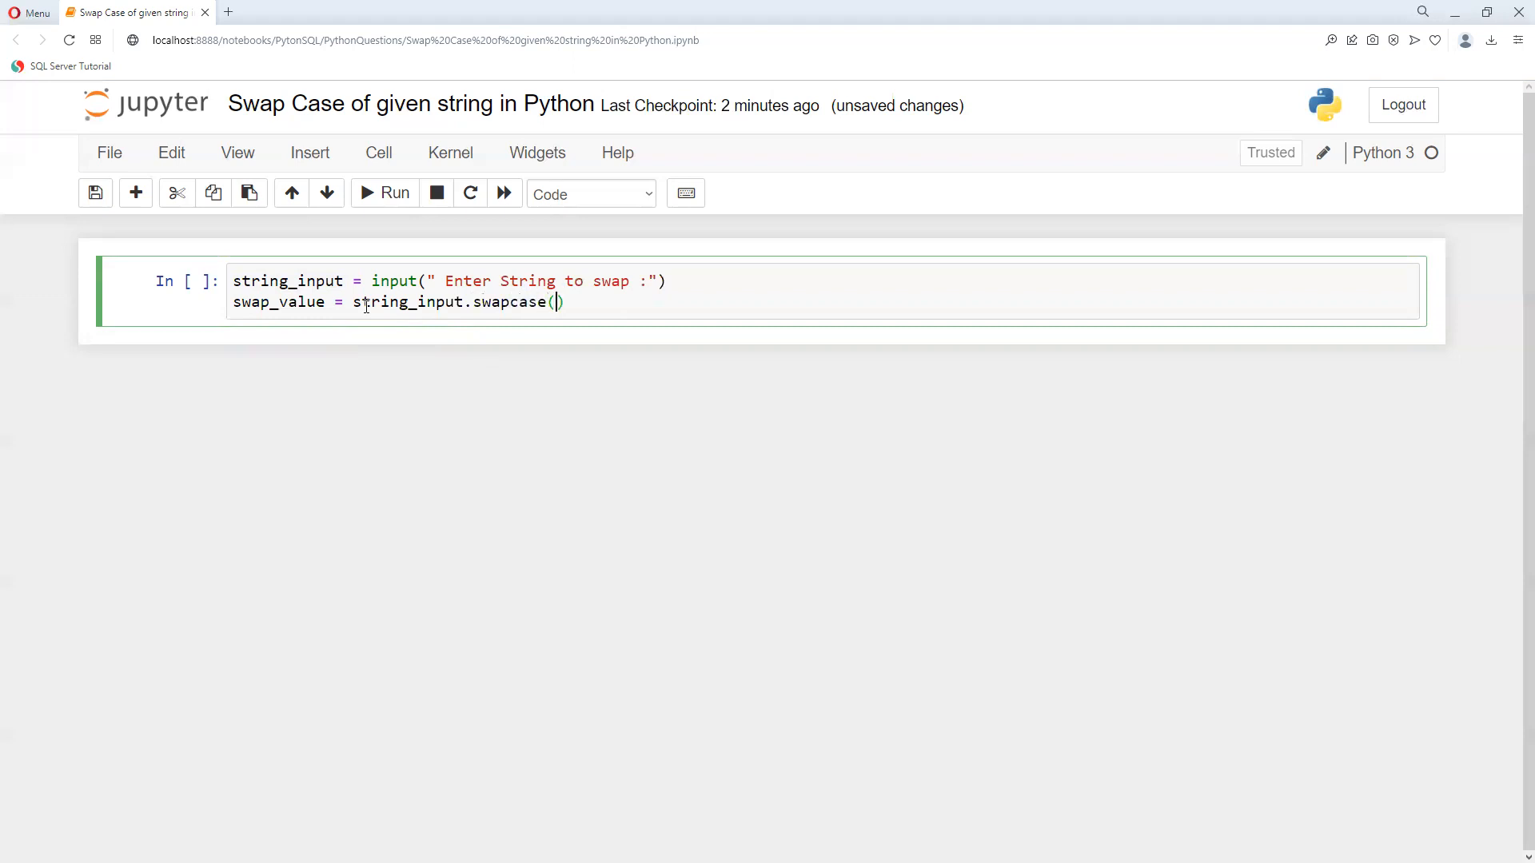
{"action": "type", "text": ")"}
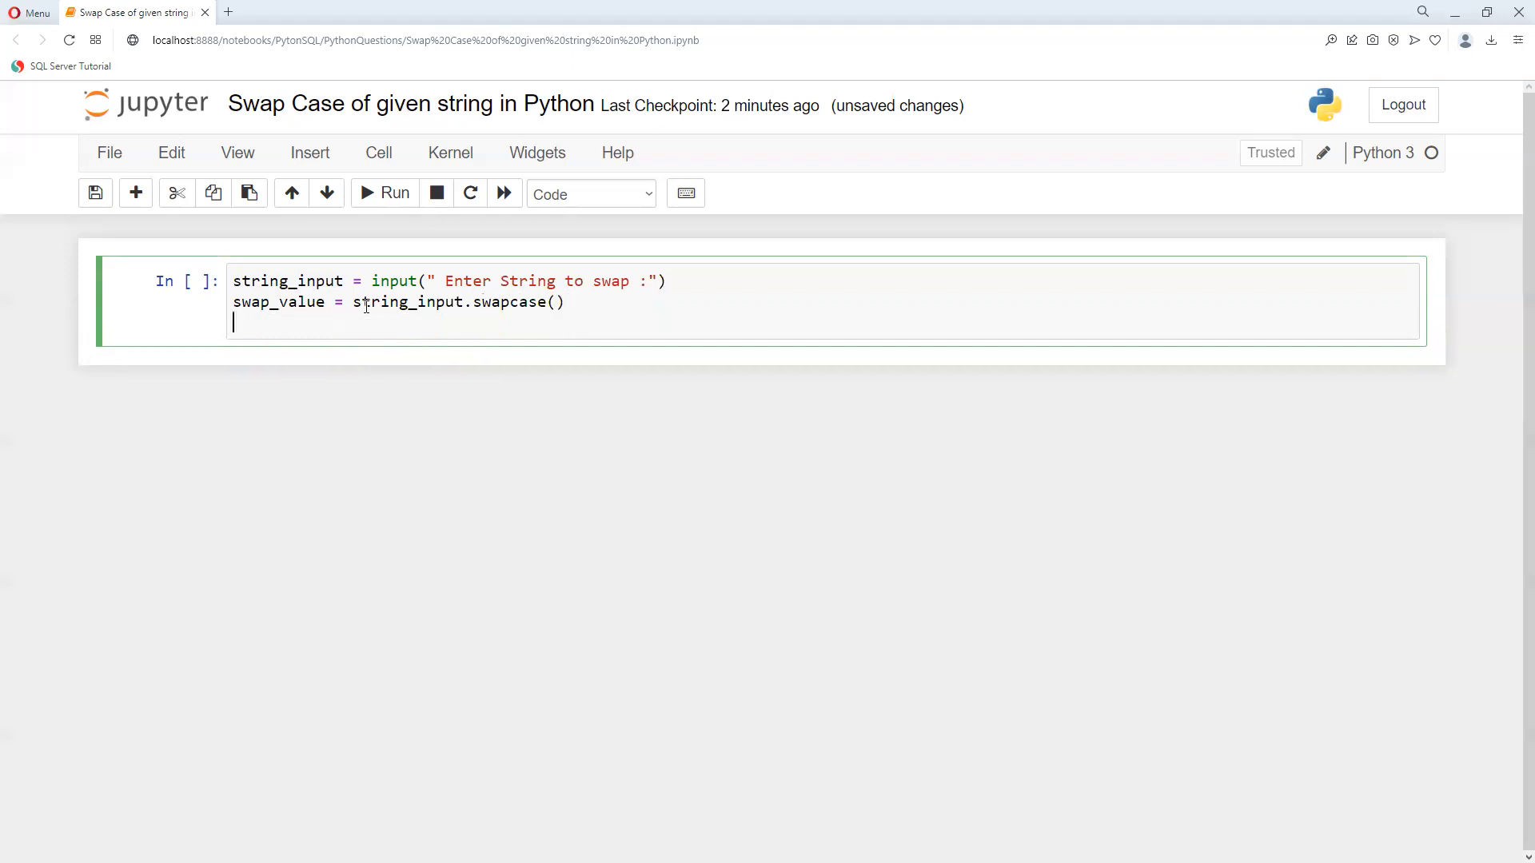
- Add print(swap_value) as the third line of the program
{"action": "type", "text": "print"}
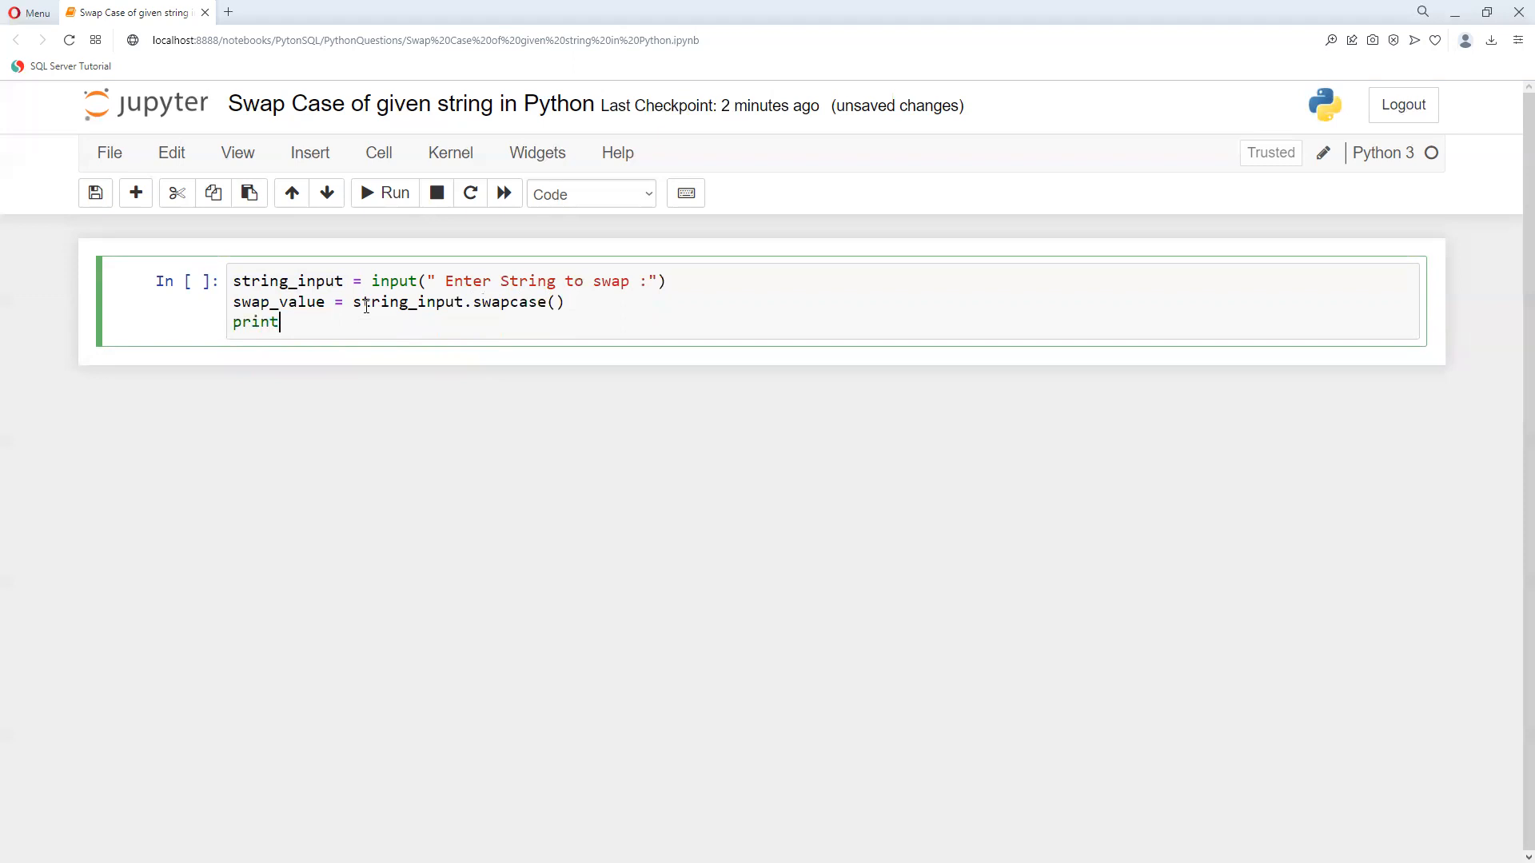
{"action": "type", "text": "()"}
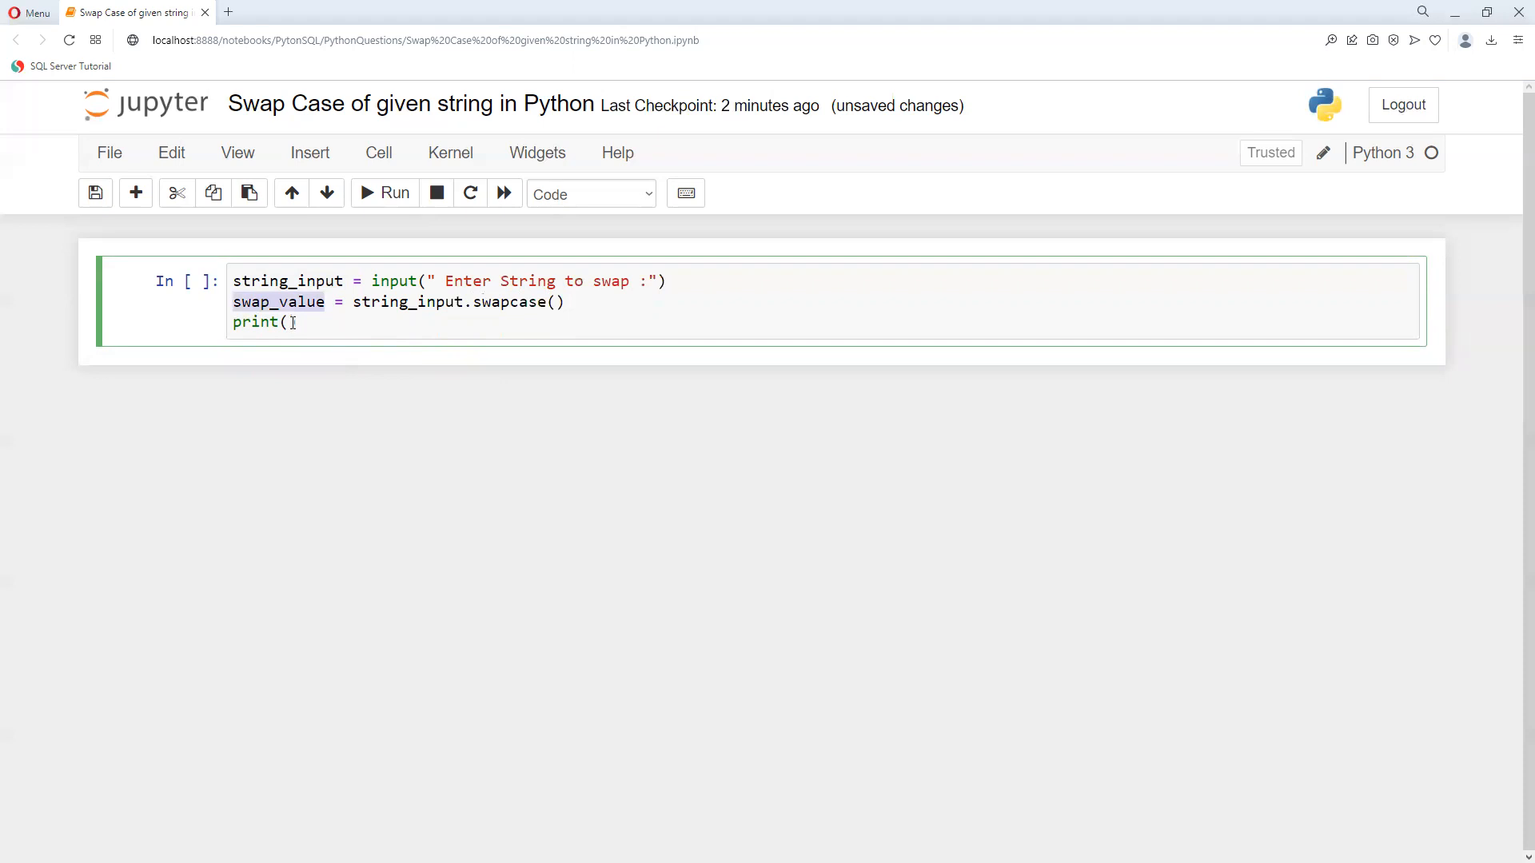
{"action": "type", "text": "swap_value"}
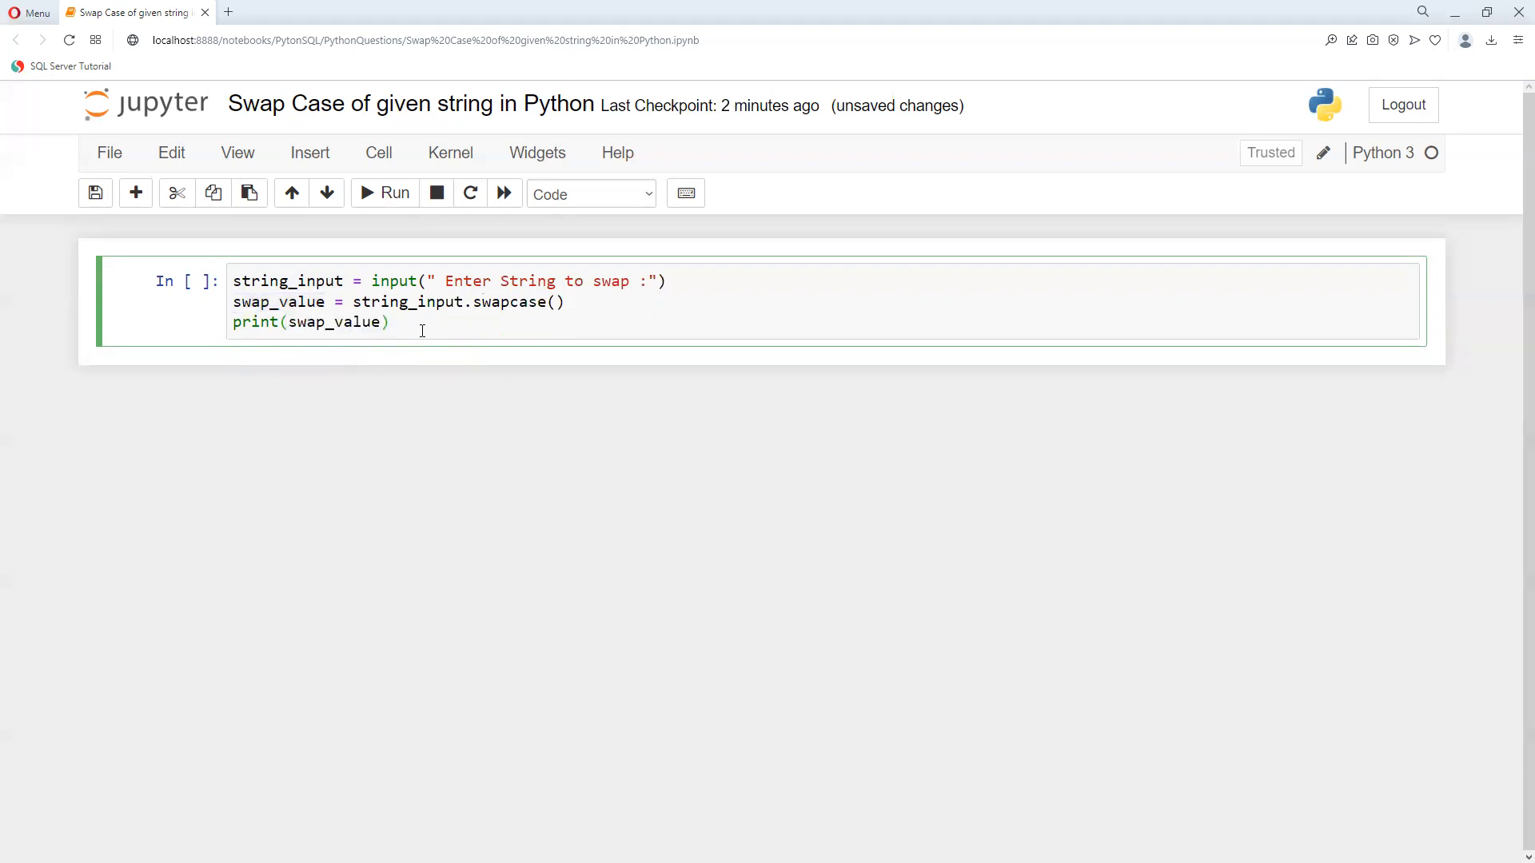
- Run the cell with input python to print PYTHON, then start the empty cell below
{"action": "left_click", "coordinate": [383, 194]}
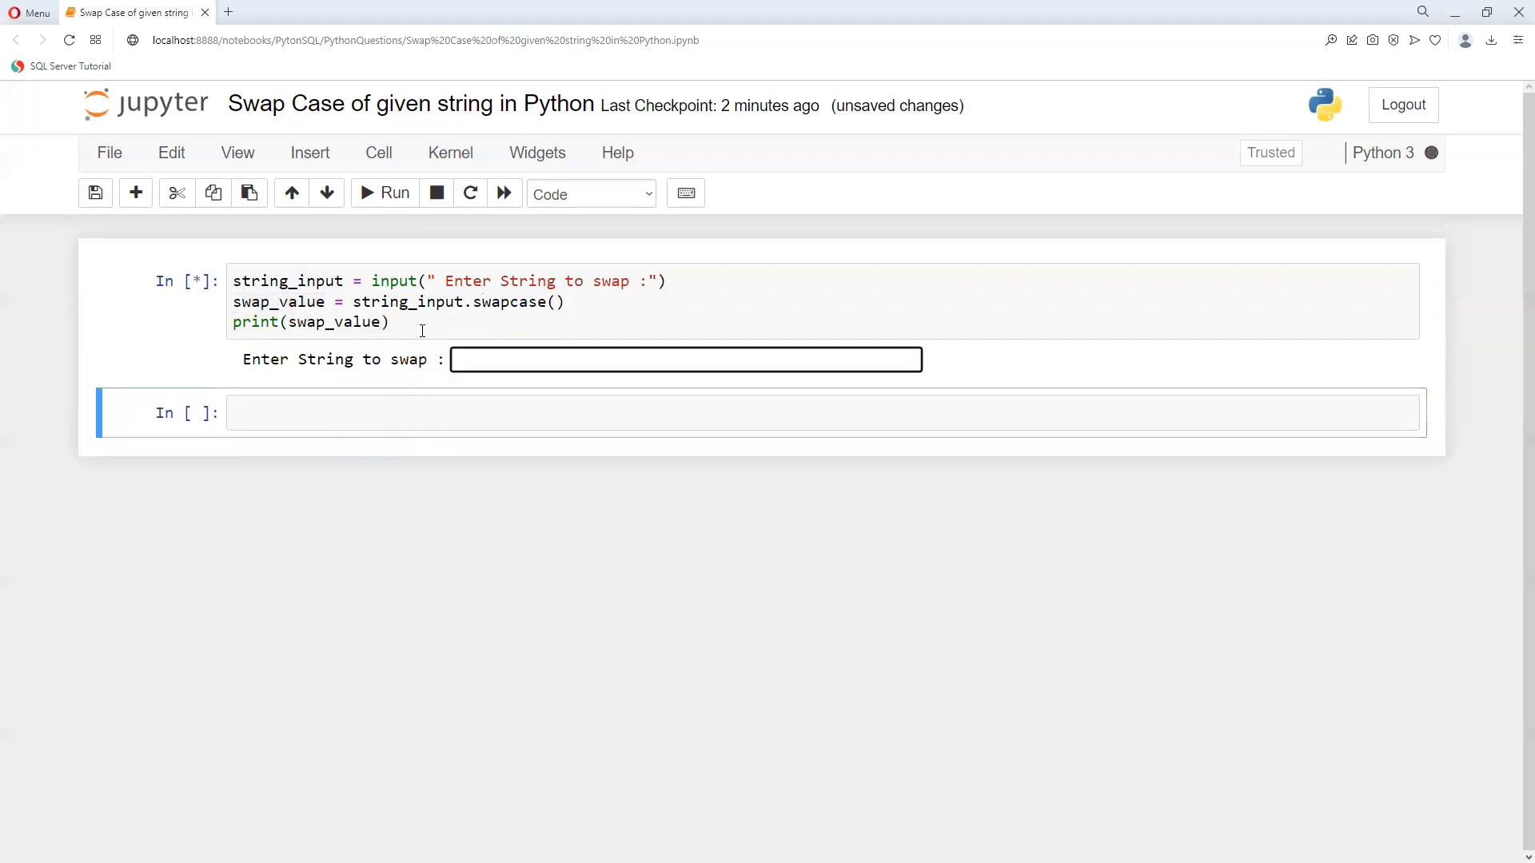
{"action": "type", "text": "pytho"}
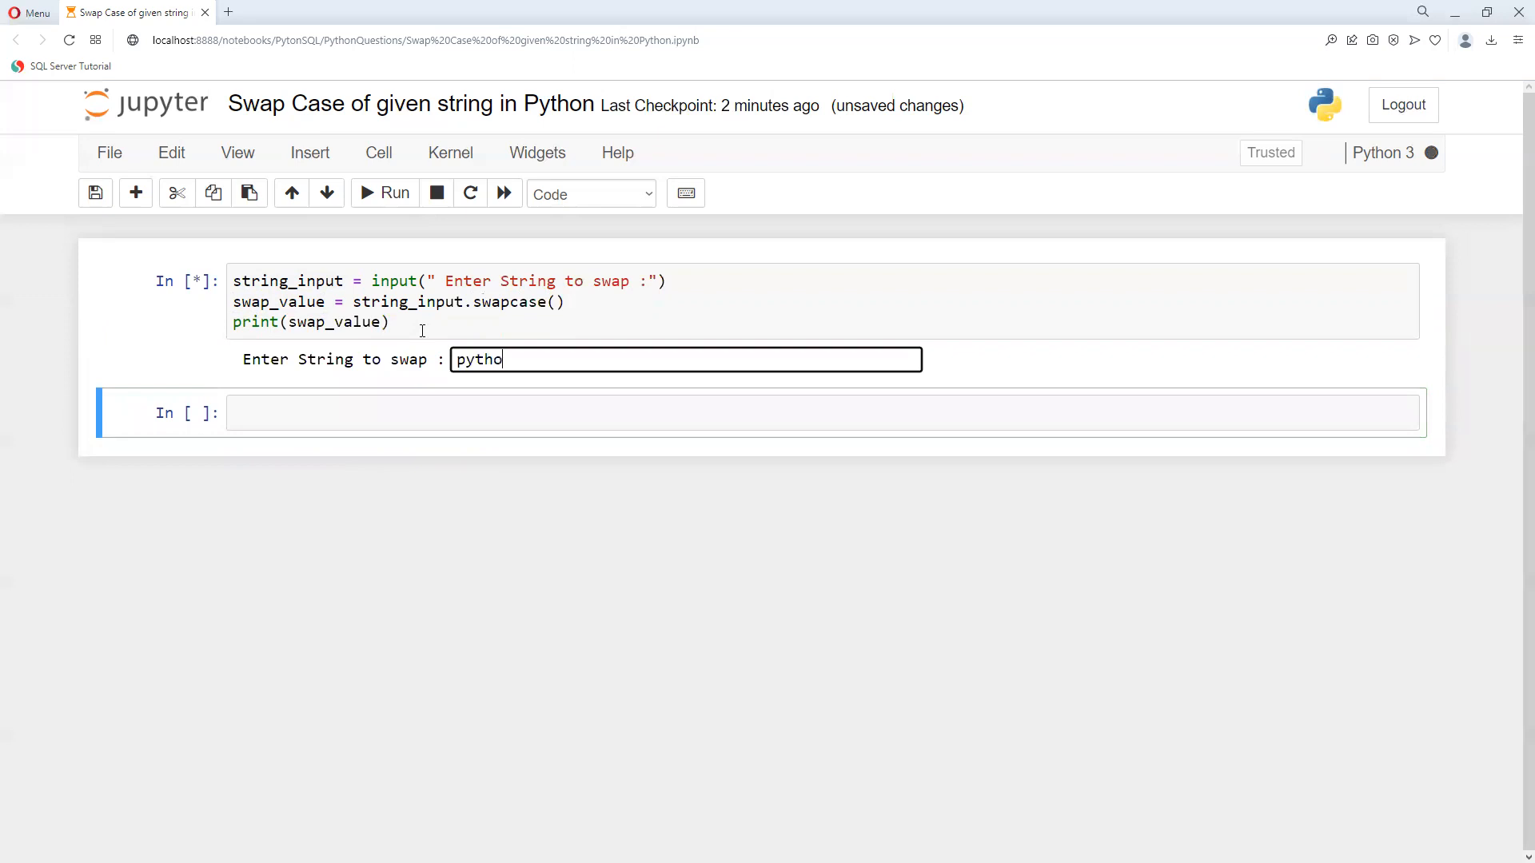
{"action": "key", "text": "enter"}
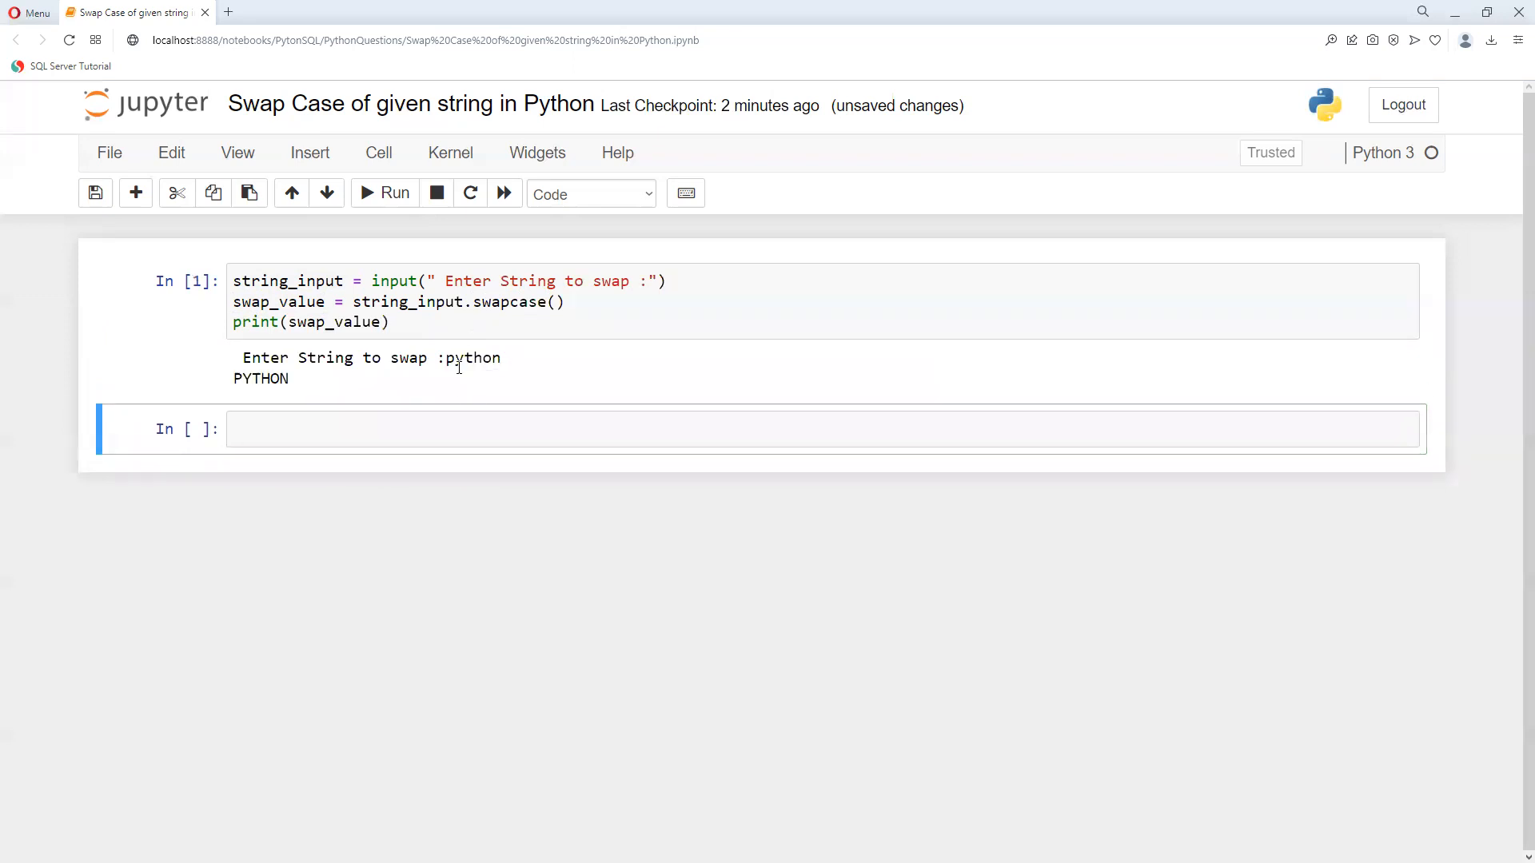
{"action": "left_click", "coordinate": [176, 300]}
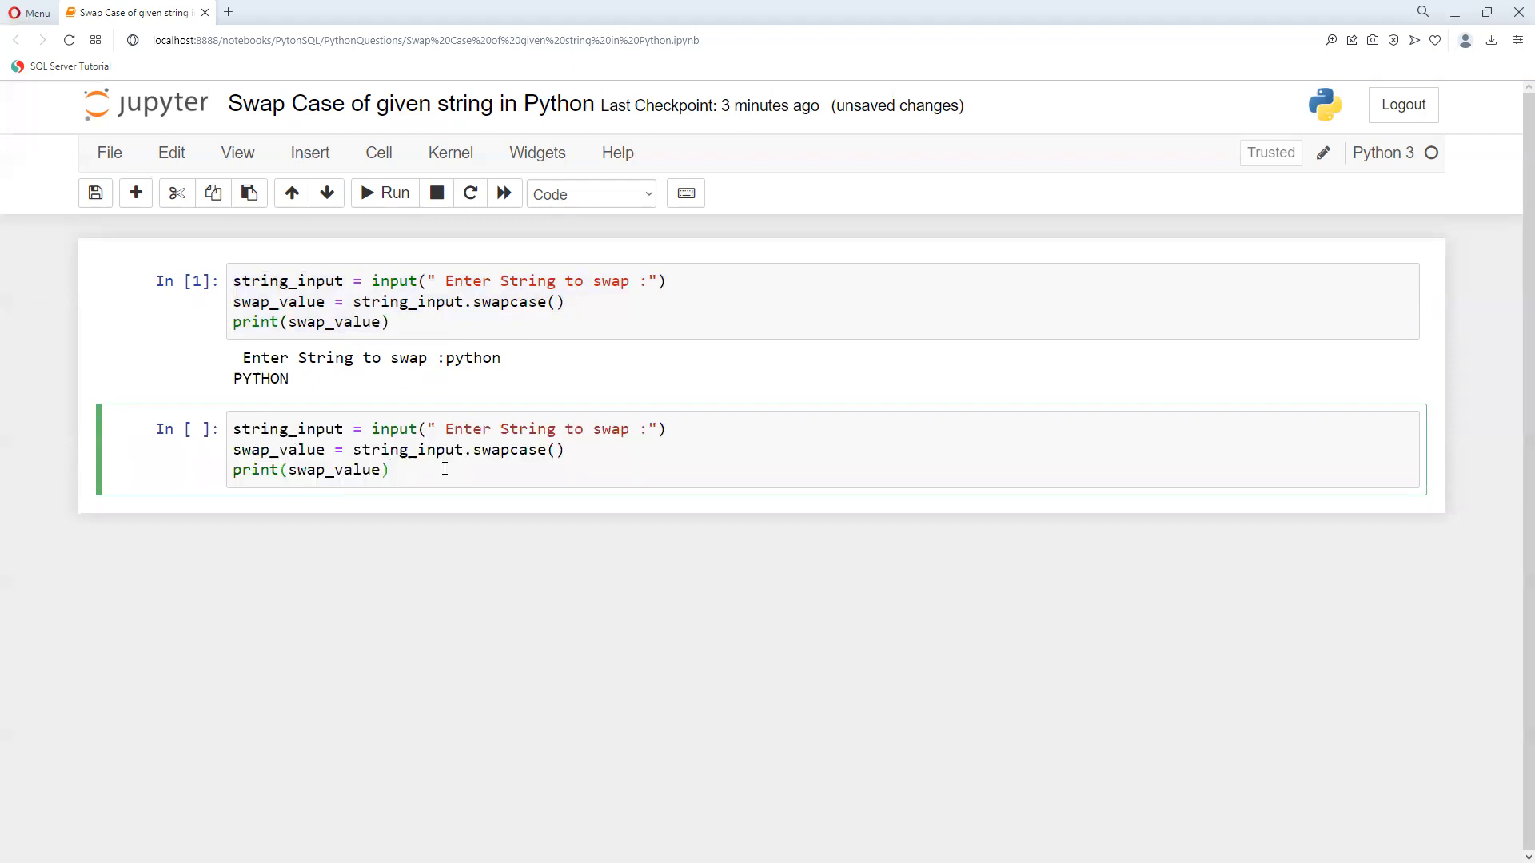
- Run the second cell and enter Python at the prompt to get pYTHON
{"action": "left_click", "coordinate": [385, 193]}
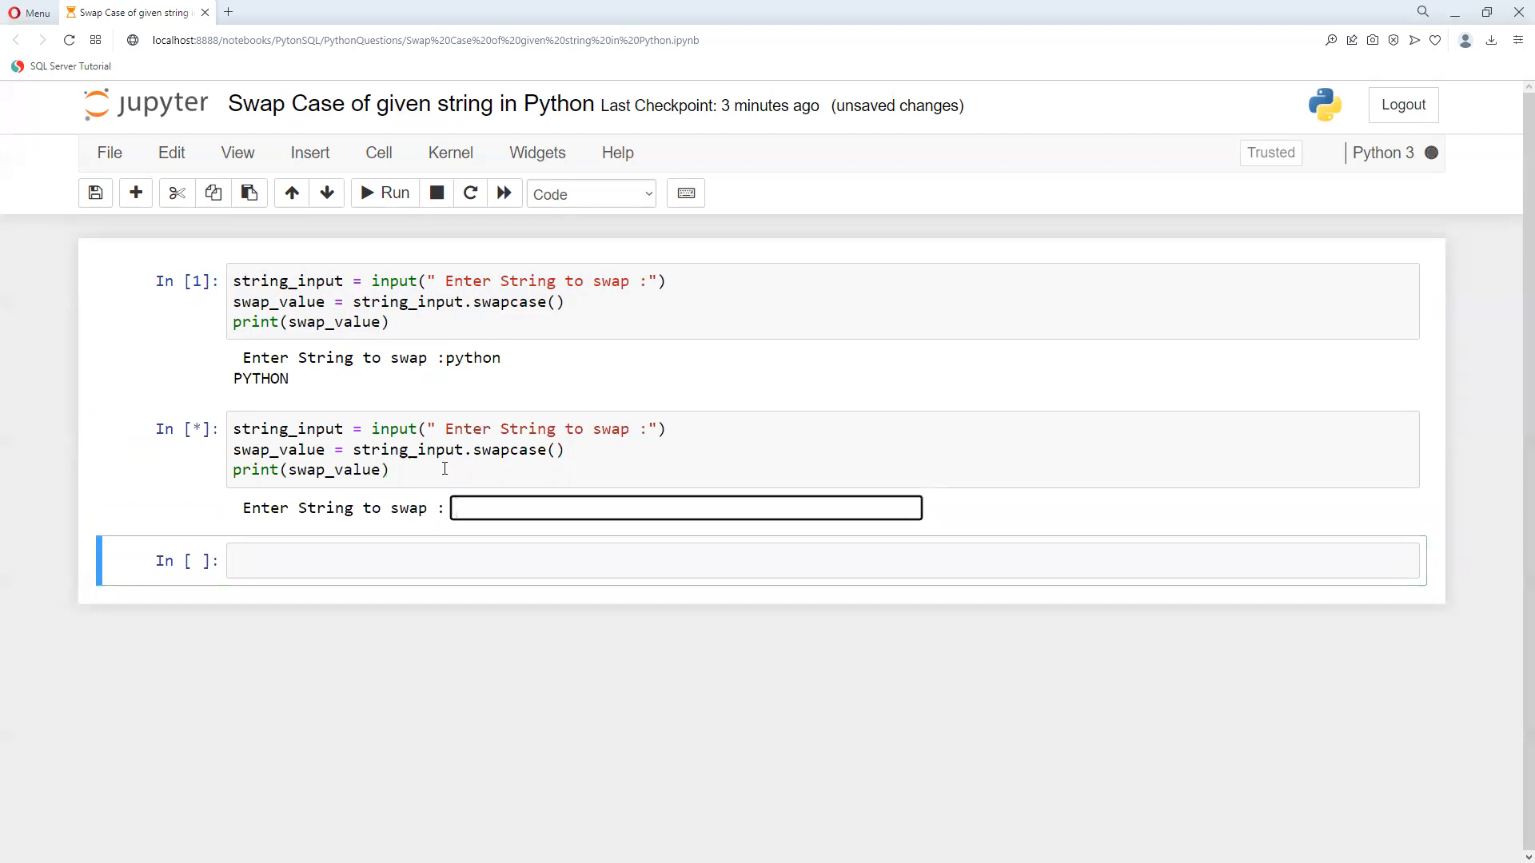
{"action": "type", "text": "Python"}
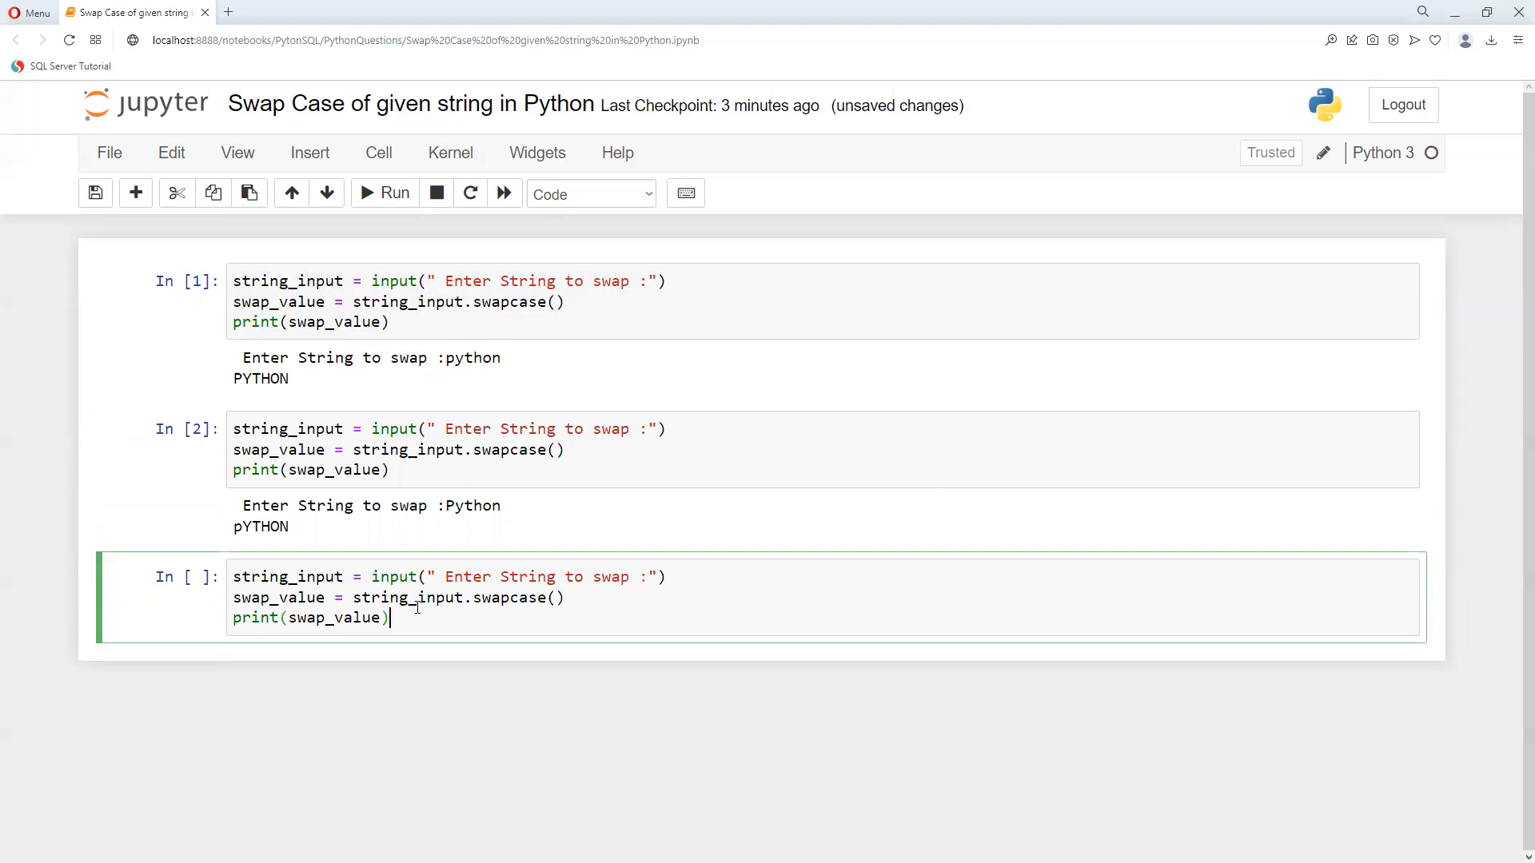
- Run the third cell and enter pYtHoN at the input prompt
{"action": "left_click", "coordinate": [385, 194]}
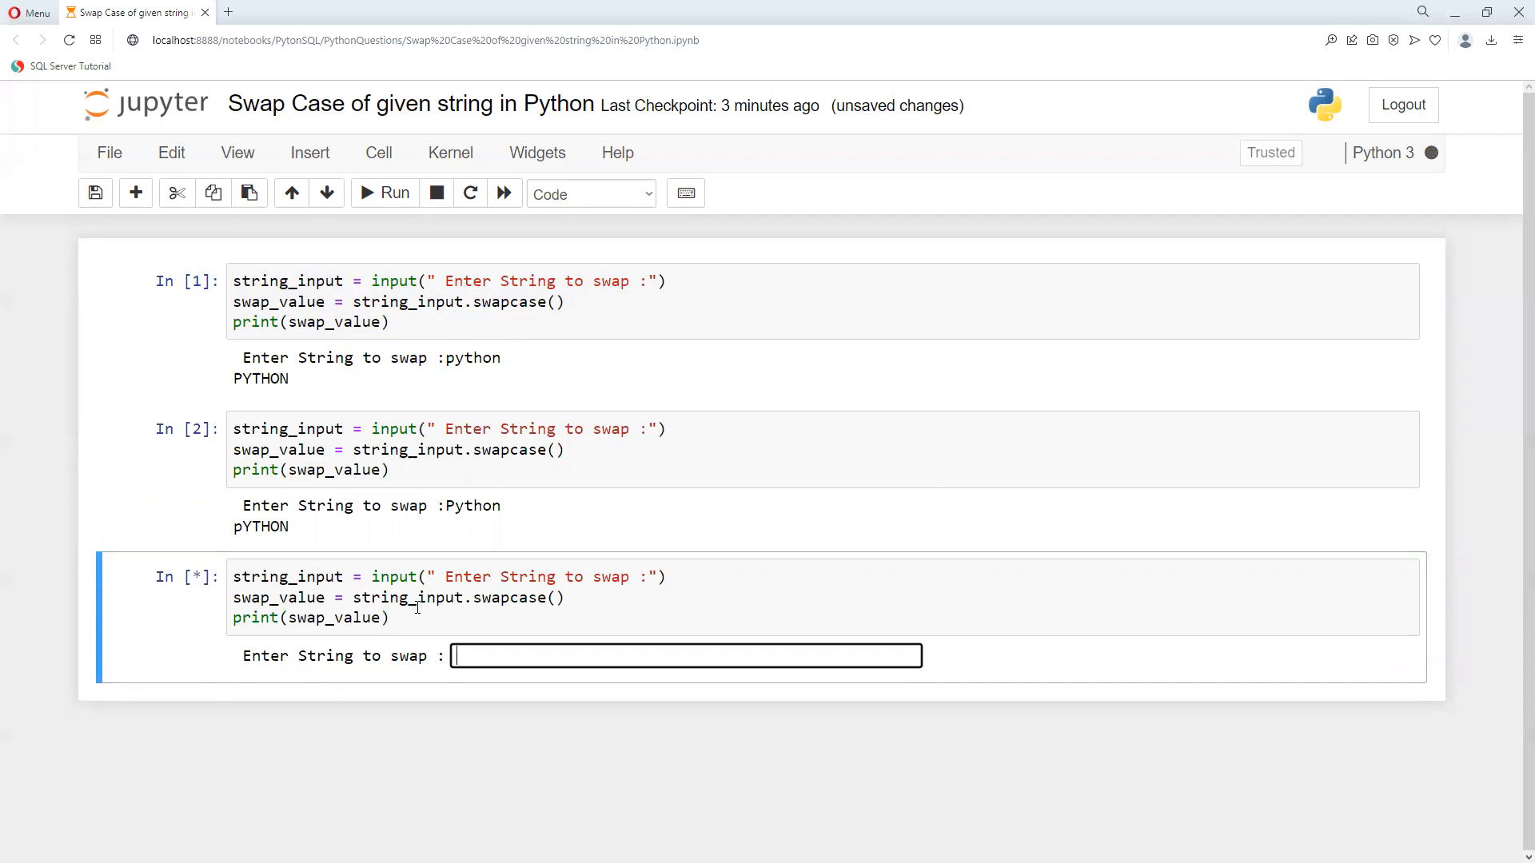
{"action": "type", "text": "pY"}
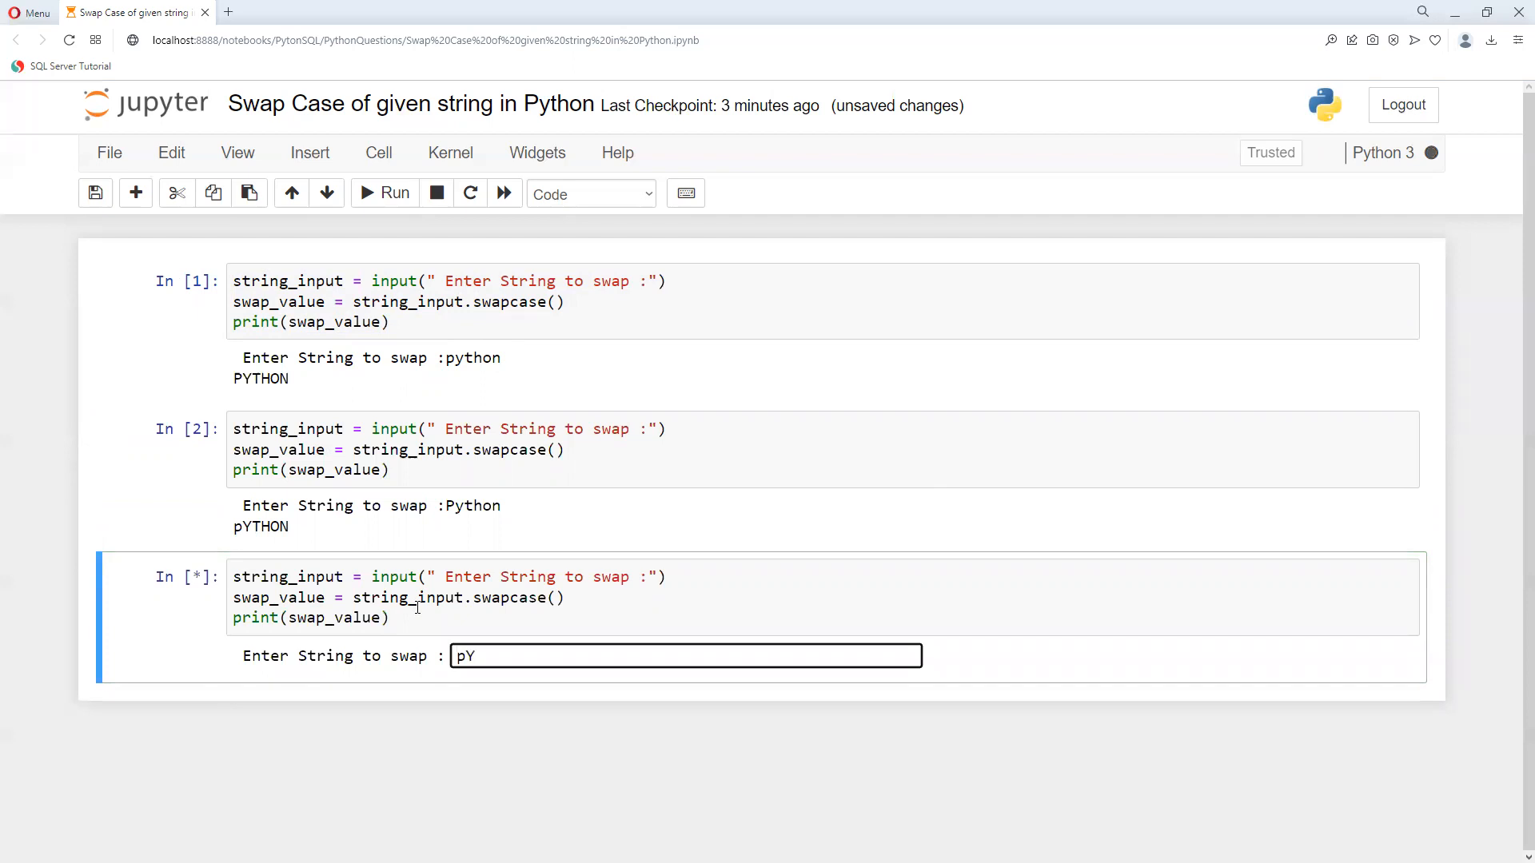
{"action": "type", "text": "tH"}
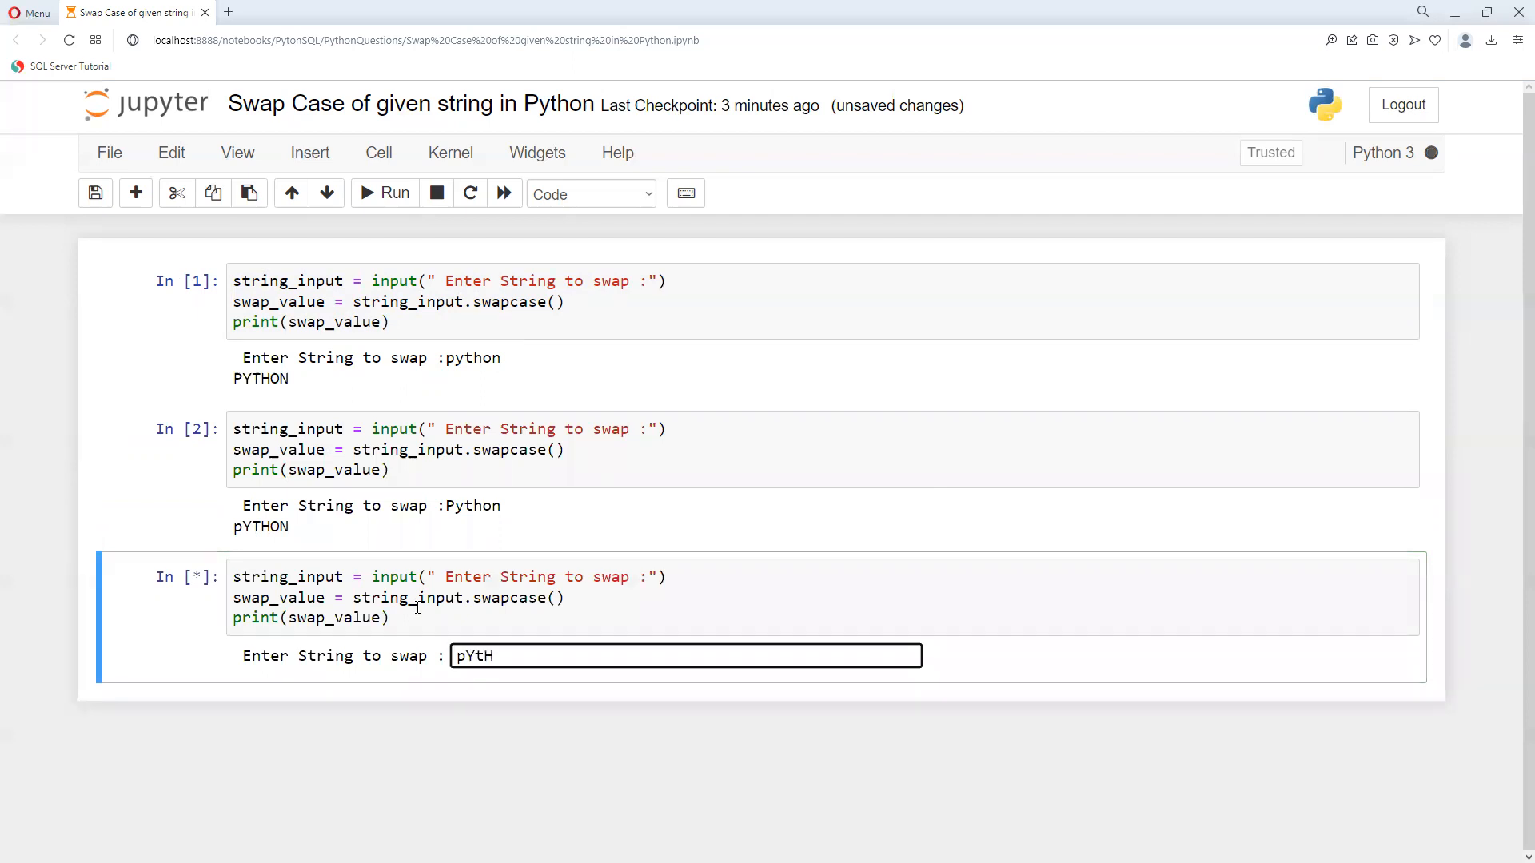
{"action": "type", "text": "oN"}
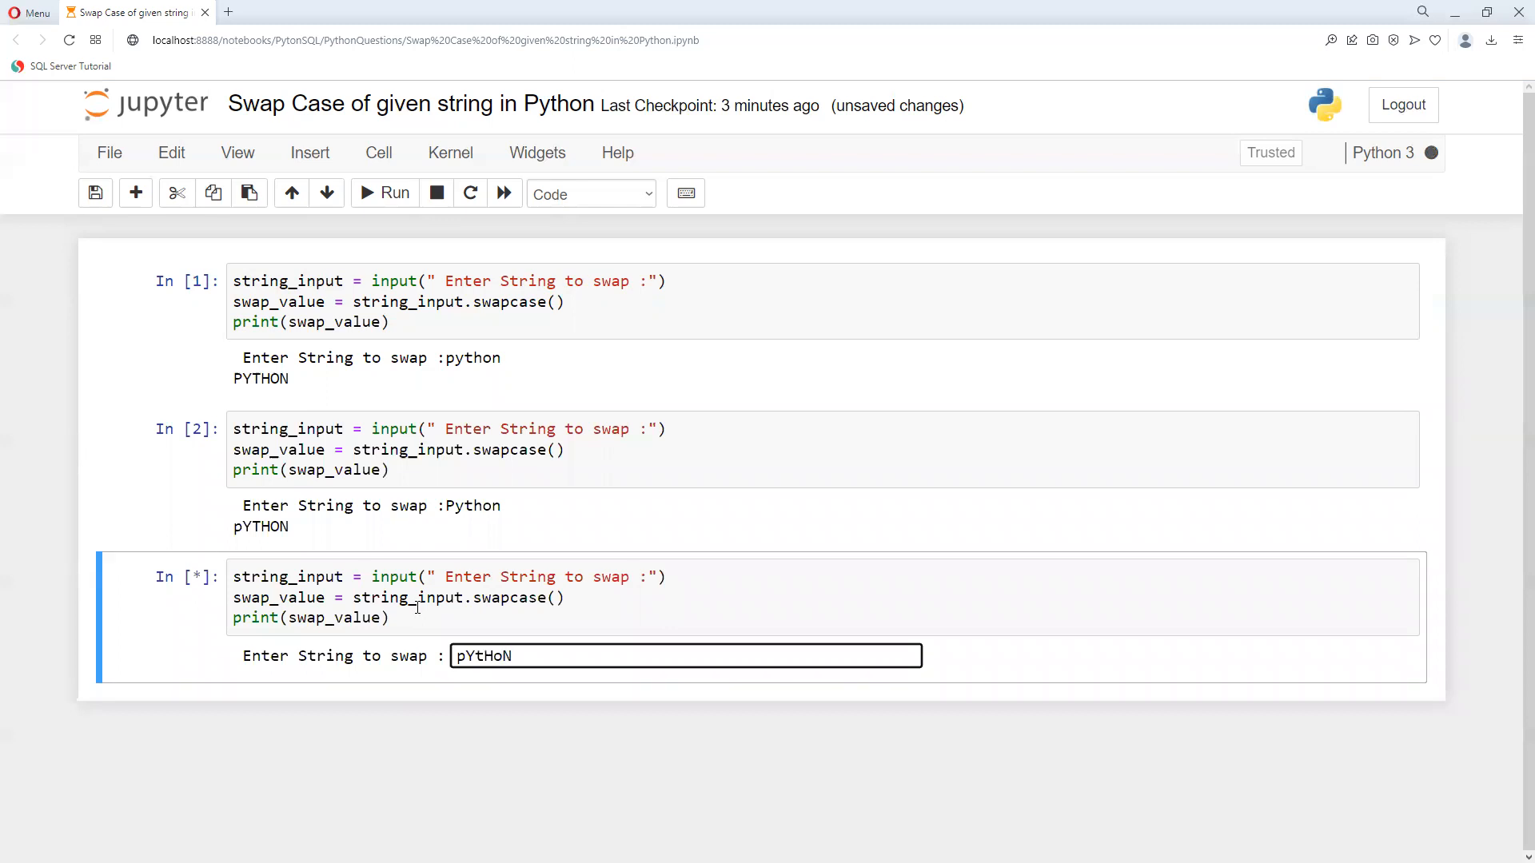